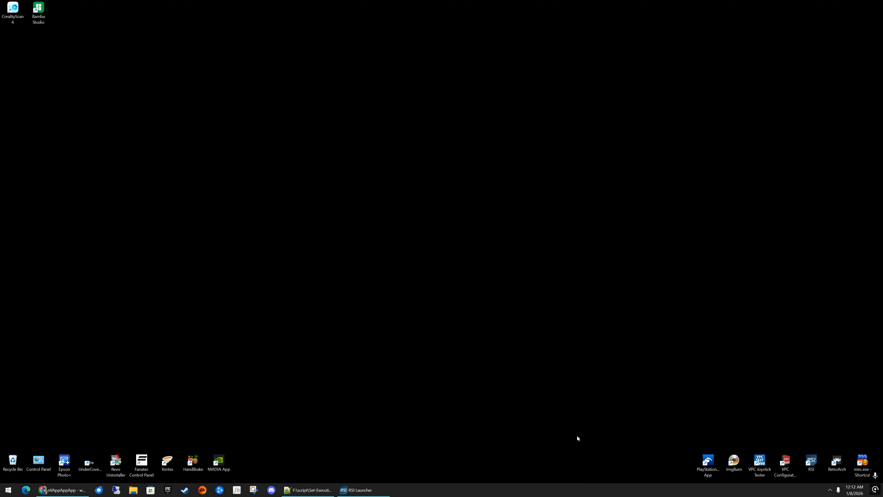
{"action": "mouse_move", "coordinate": [264, 333]}
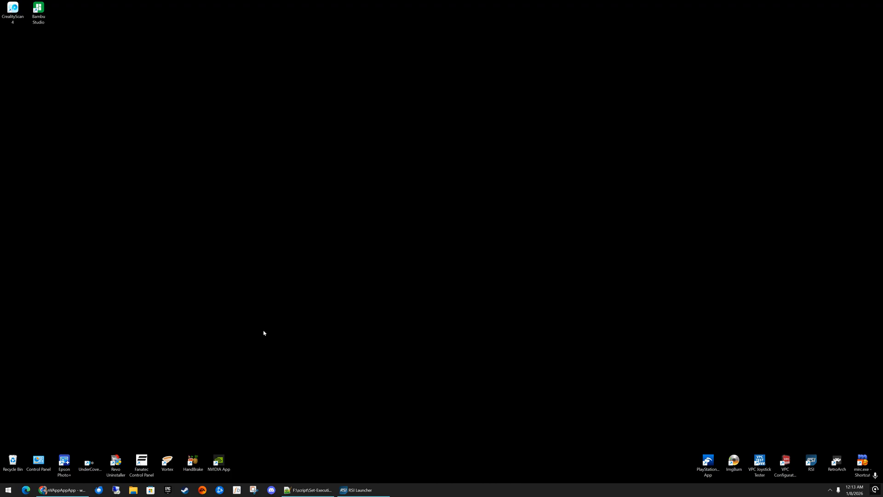
Expand the taskbar's hidden notification-area icons to reveal background apps
{"action": "left_click", "coordinate": [828, 490]}
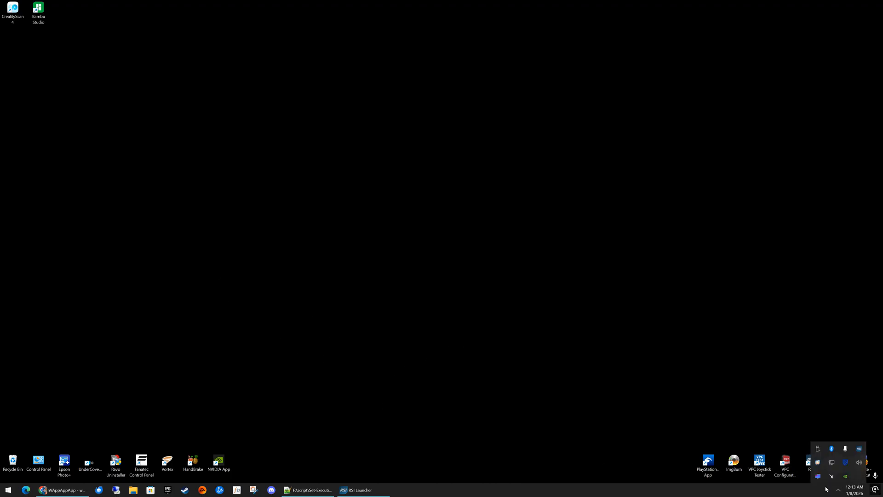
Launch NVIDIA App from the tray, dismiss the update notice and review Drivers
{"action": "left_click", "coordinate": [220, 461]}
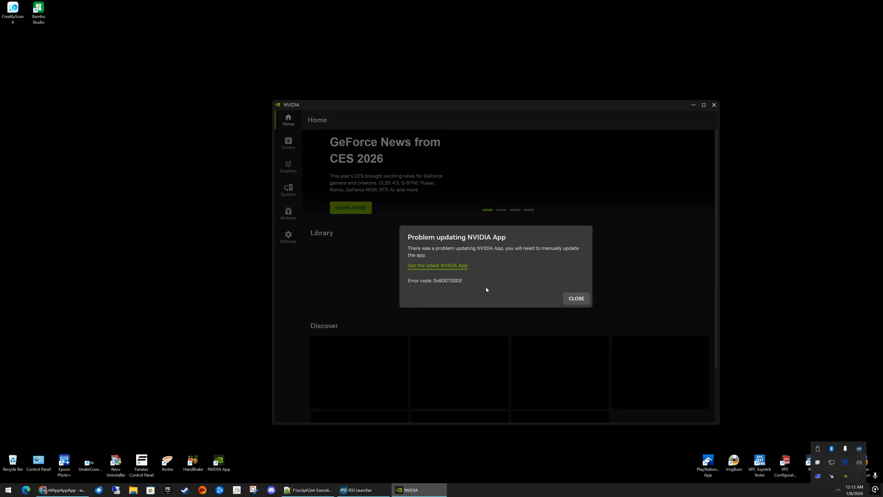
{"action": "left_click", "coordinate": [576, 298]}
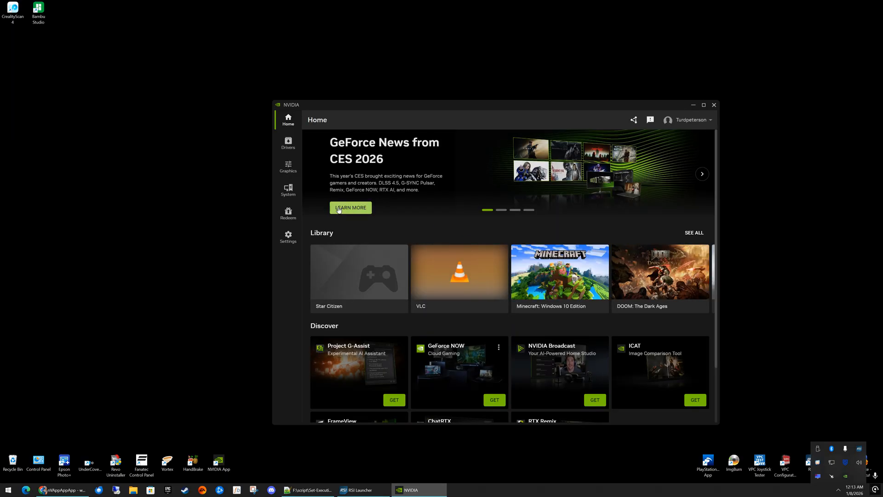
{"action": "left_click", "coordinate": [288, 143]}
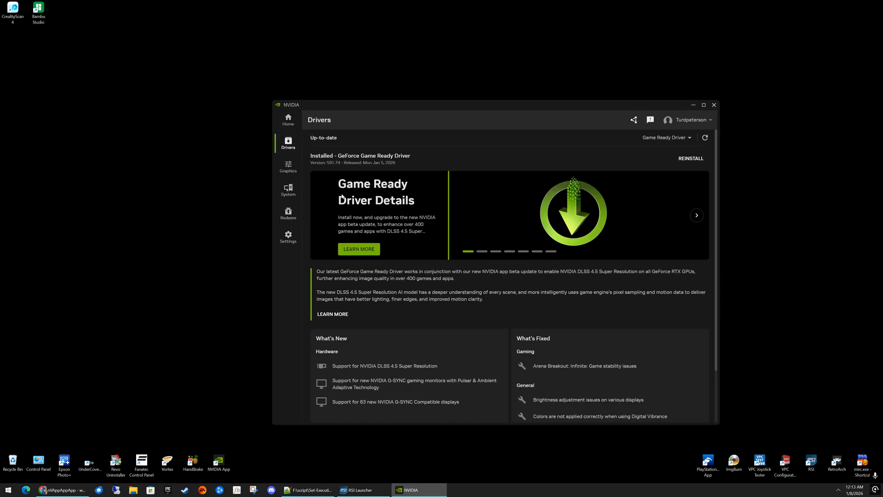
{"action": "mouse_move", "coordinate": [370, 175]}
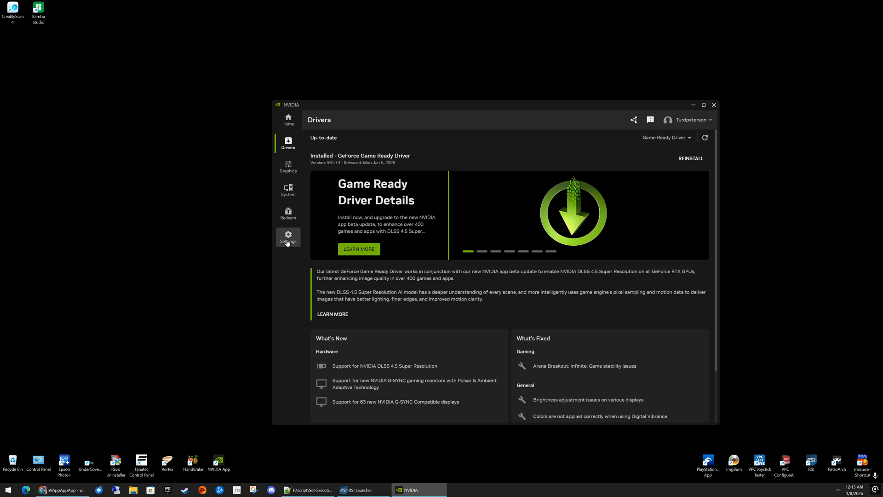
Review Settings including Features such as the overlay, then return to Home
{"action": "left_click", "coordinate": [288, 237]}
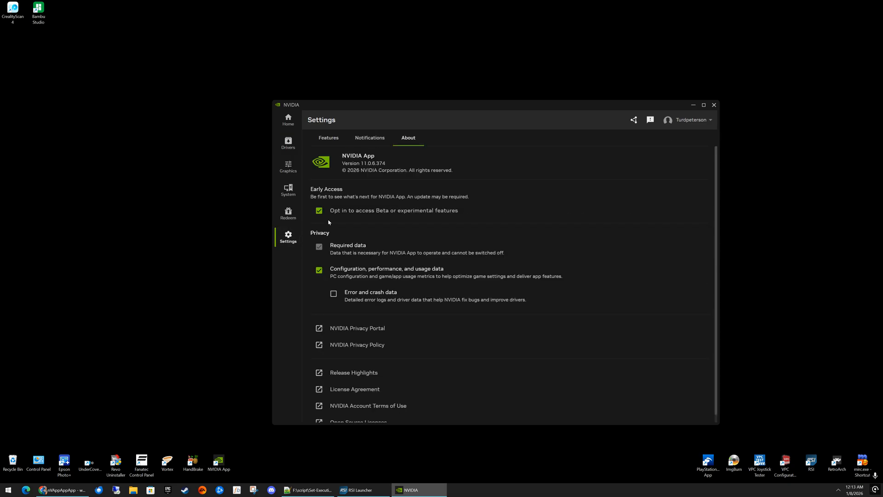
{"action": "mouse_move", "coordinate": [453, 218]}
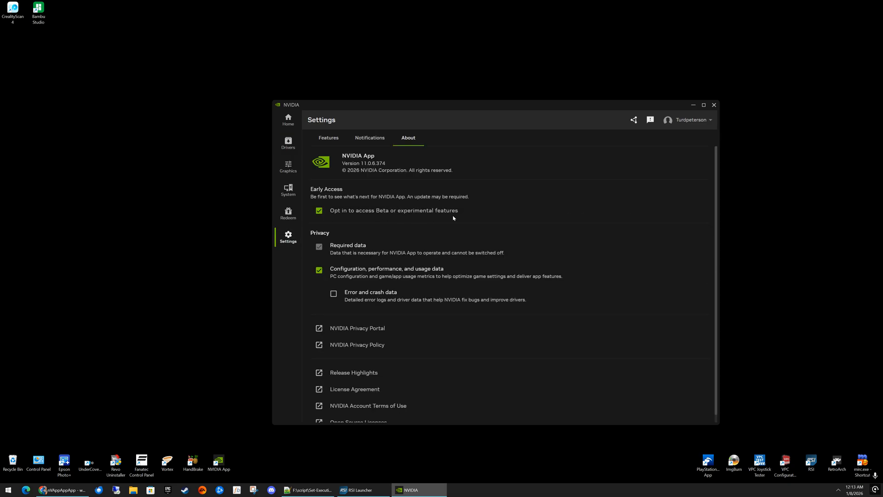
{"action": "left_click", "coordinate": [328, 138]}
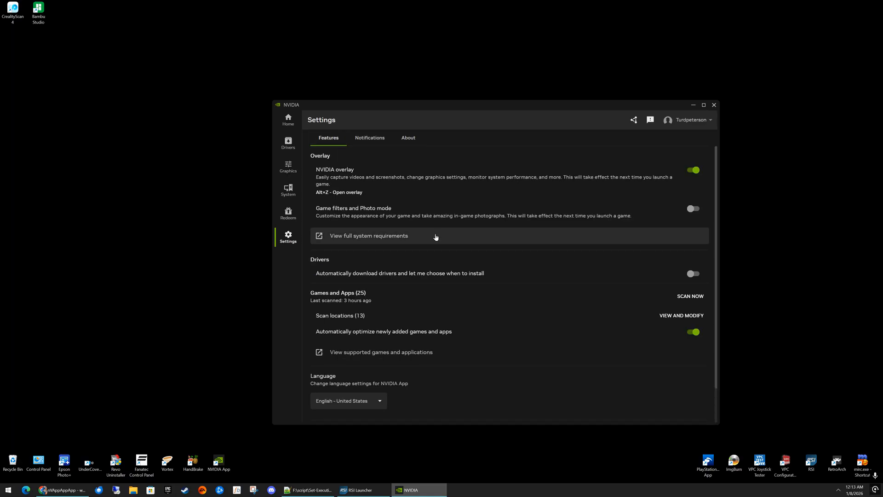
{"action": "left_click", "coordinate": [288, 119]}
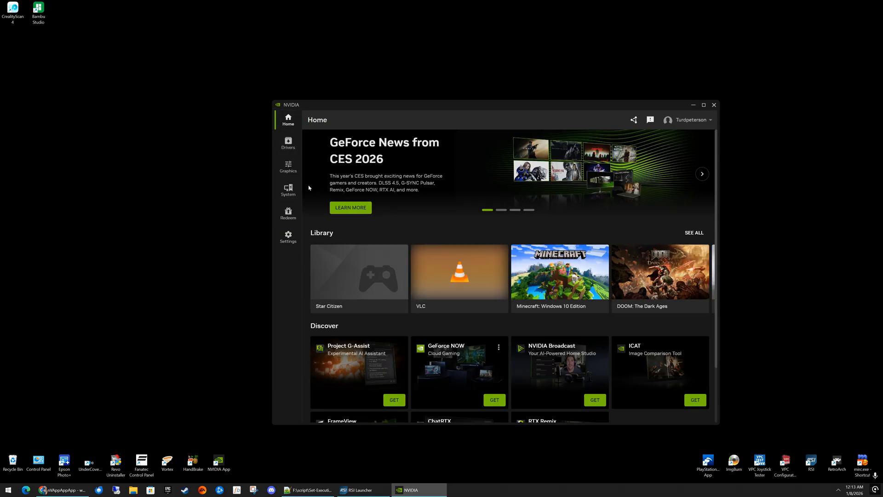
{"action": "mouse_move", "coordinate": [288, 167]}
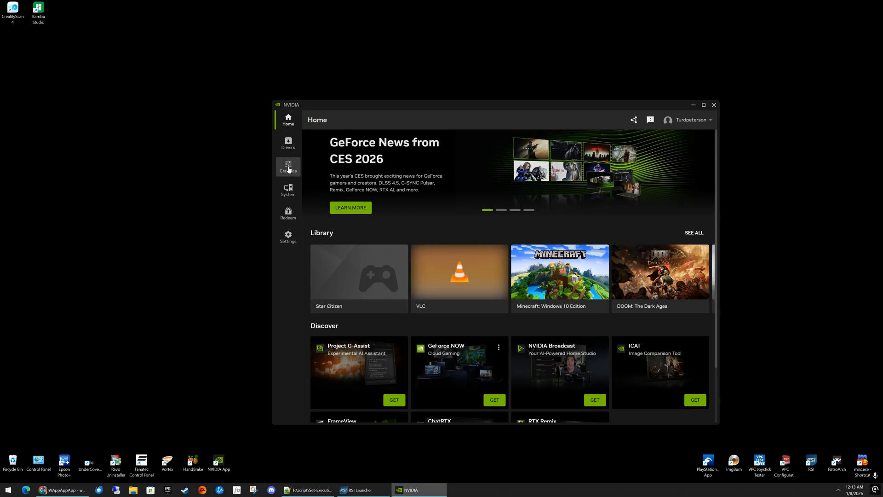
Review Star Citizen's DLSS Latest override in Graphics and leave the global model preset unchanged
{"action": "left_click", "coordinate": [288, 167]}
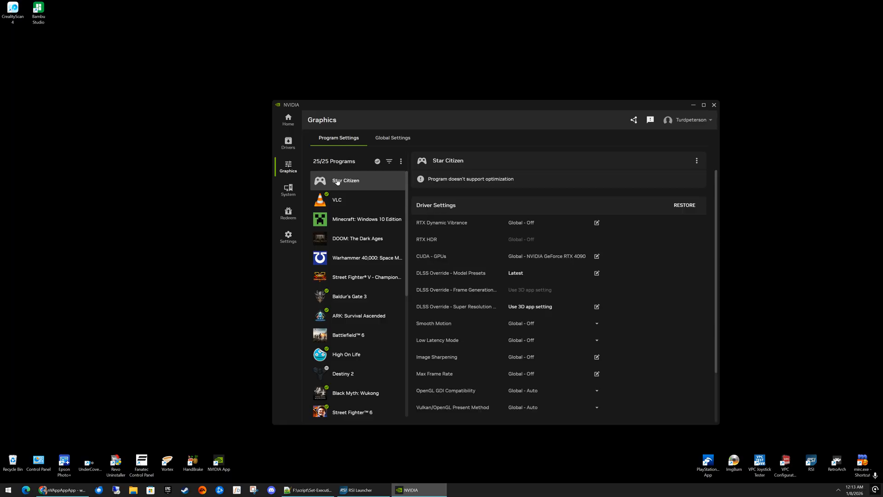
{"action": "mouse_move", "coordinate": [386, 180]}
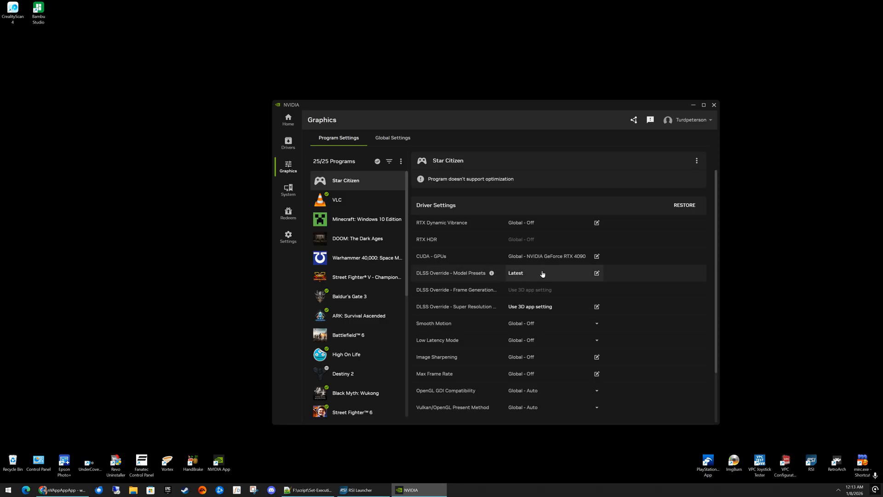
{"action": "mouse_move", "coordinate": [501, 276]}
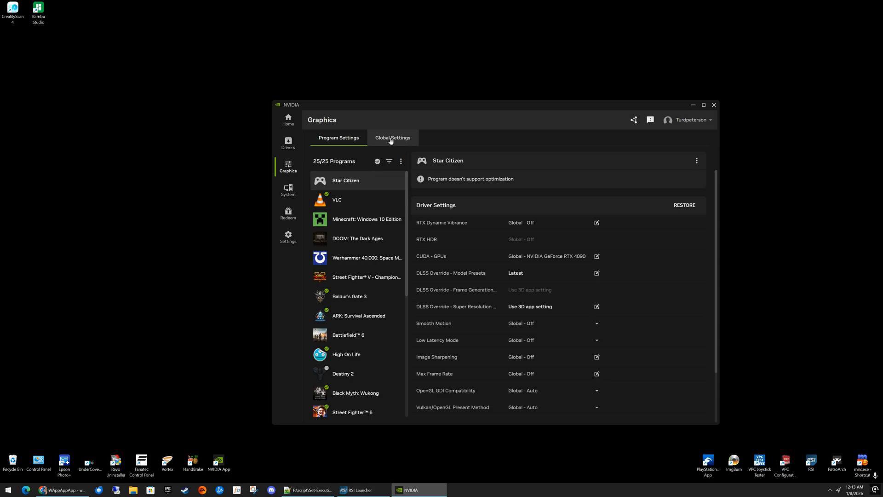
{"action": "left_click", "coordinate": [393, 138]}
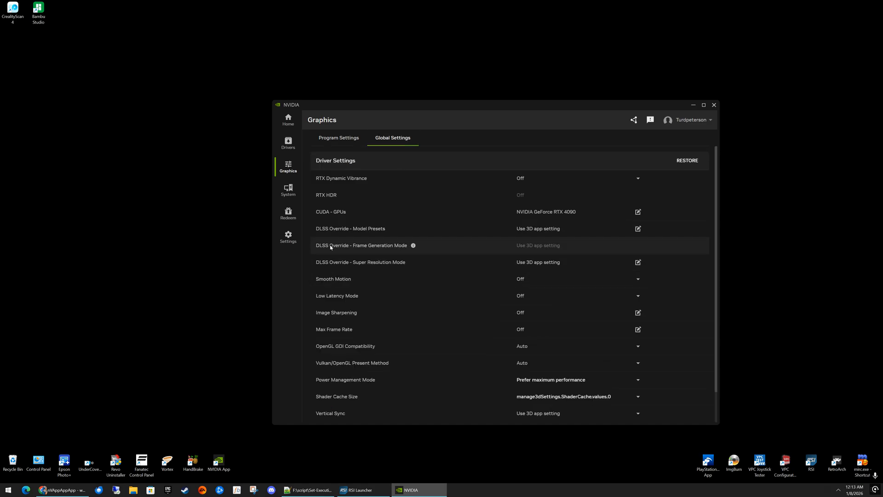
{"action": "left_click", "coordinate": [639, 228]}
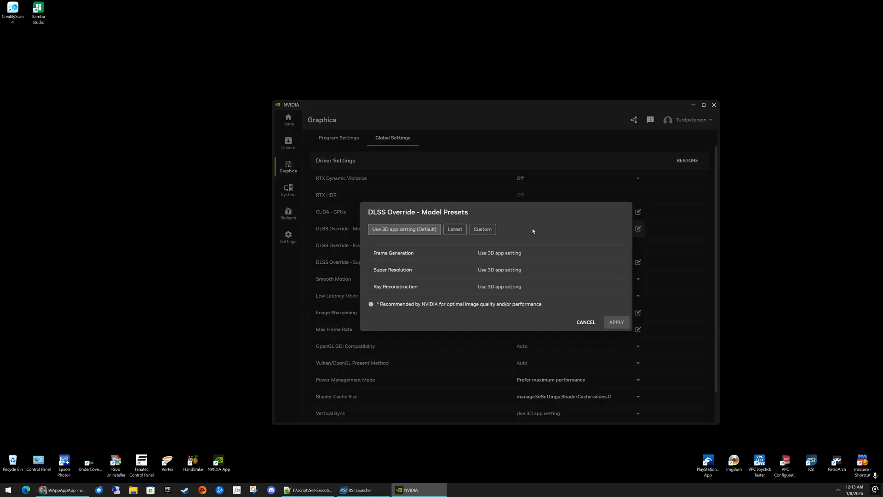
{"action": "left_click", "coordinate": [585, 322]}
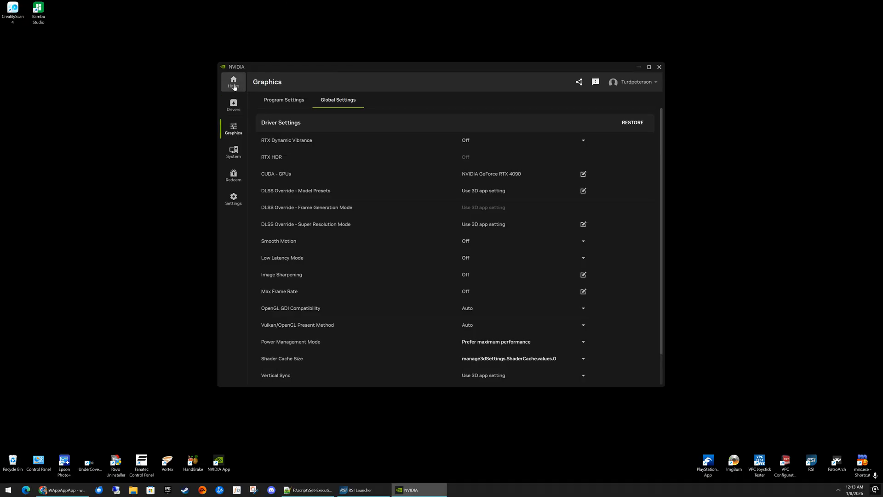
In NVIDIA Overlay (Alt+Z), switch Statistics to the Custom view listing all statistics
{"action": "left_click", "coordinate": [639, 67]}
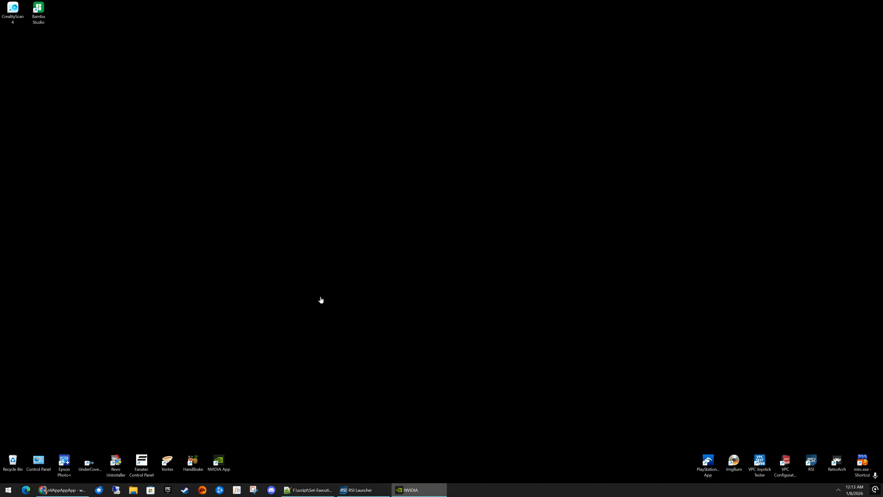
{"action": "left_click", "coordinate": [412, 490]}
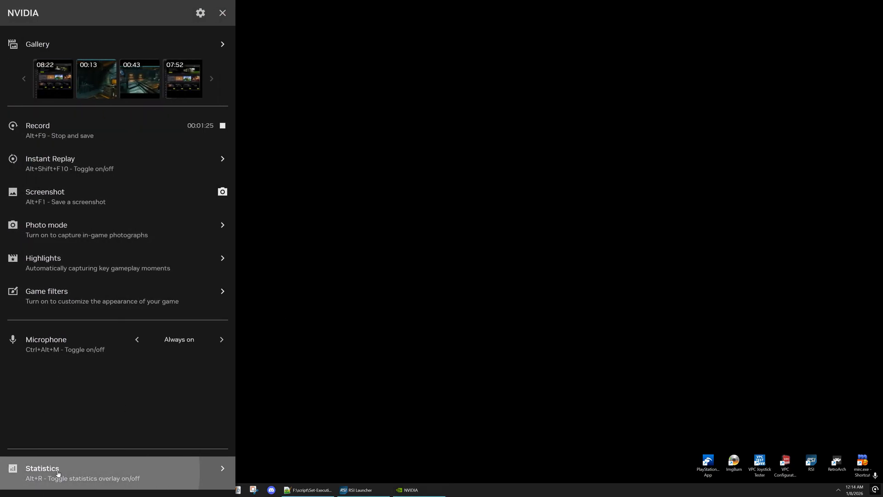
{"action": "left_click", "coordinate": [58, 473]}
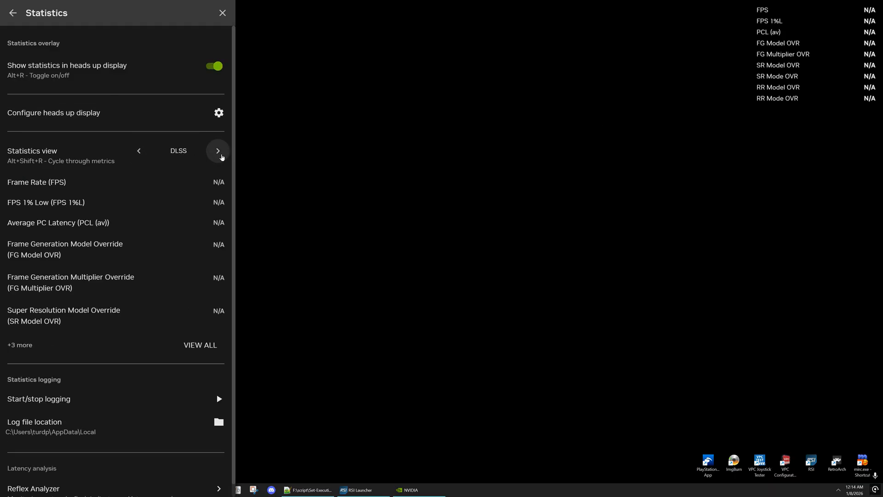
{"action": "left_click", "coordinate": [217, 151]}
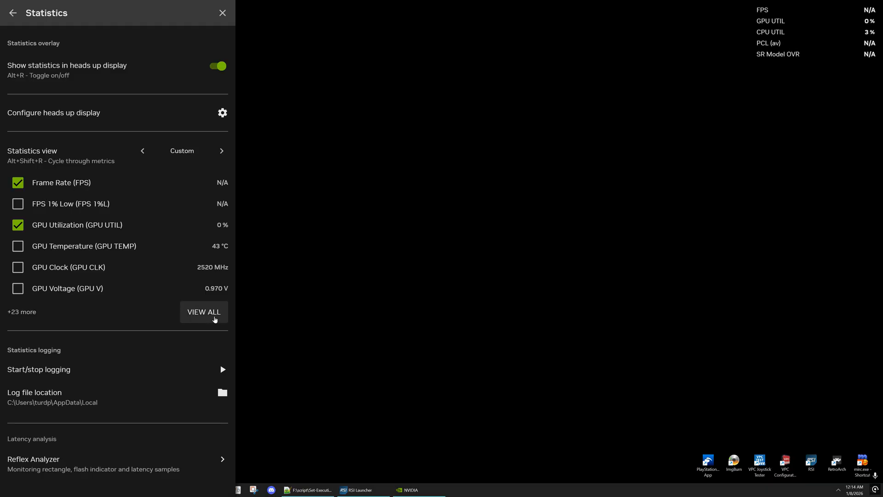
{"action": "left_click", "coordinate": [204, 312]}
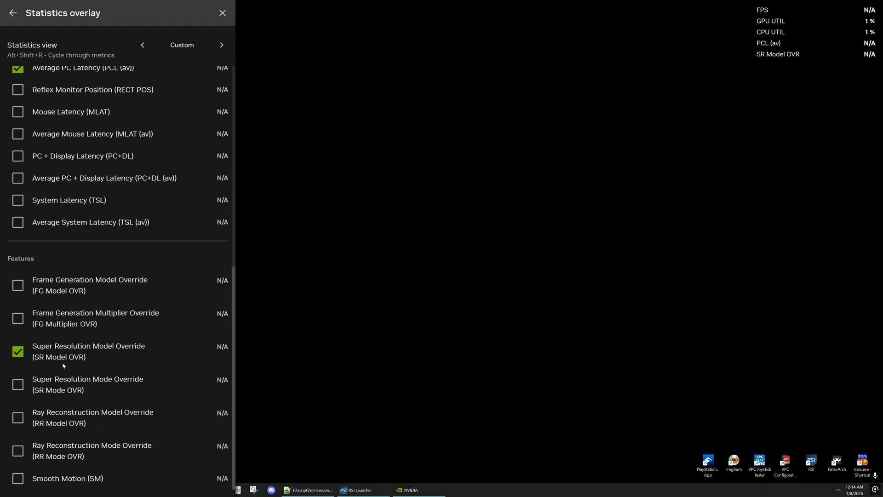
{"action": "mouse_move", "coordinate": [174, 304]}
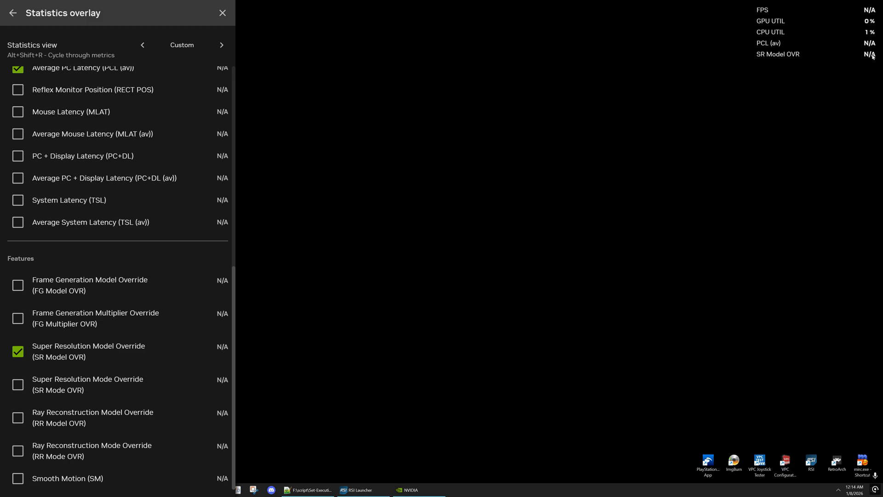
{"action": "mouse_move", "coordinate": [588, 110]}
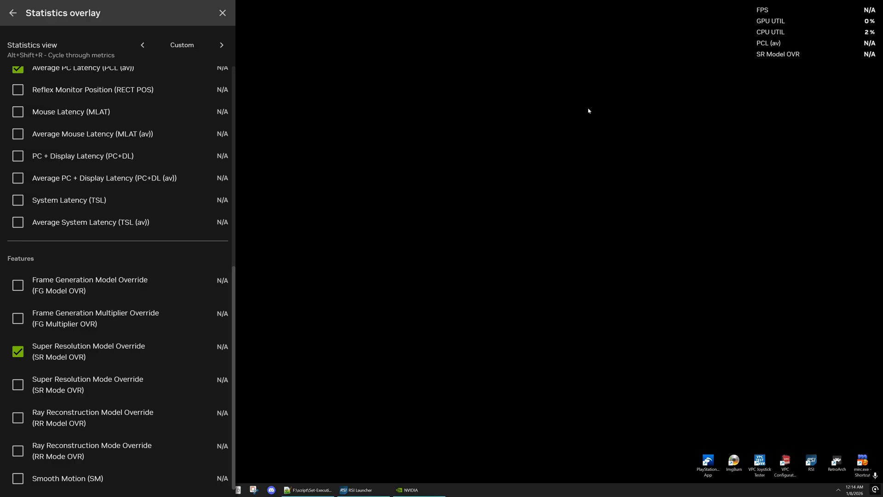
{"action": "mouse_move", "coordinate": [421, 91]}
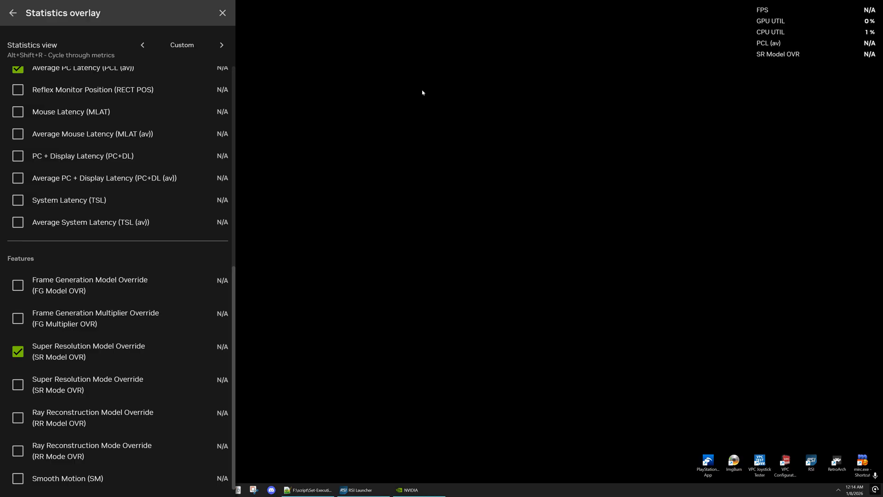
{"action": "mouse_move", "coordinate": [871, 57]}
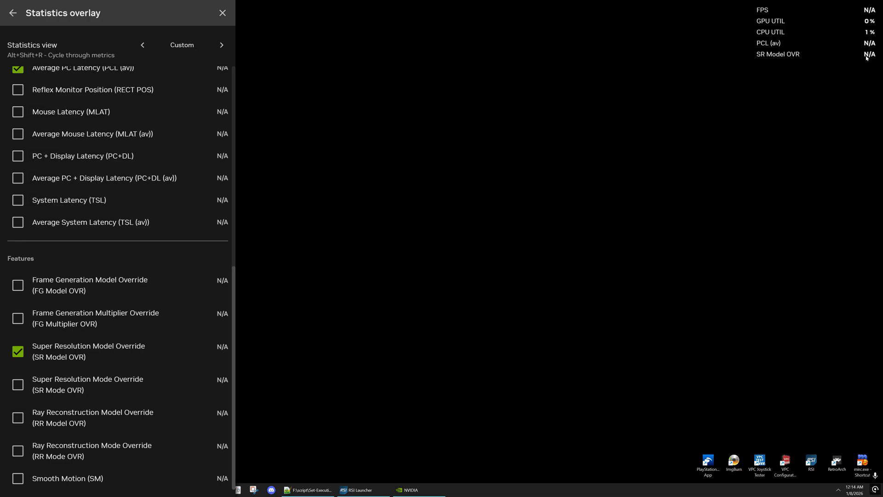
{"action": "mouse_move", "coordinate": [463, 143]}
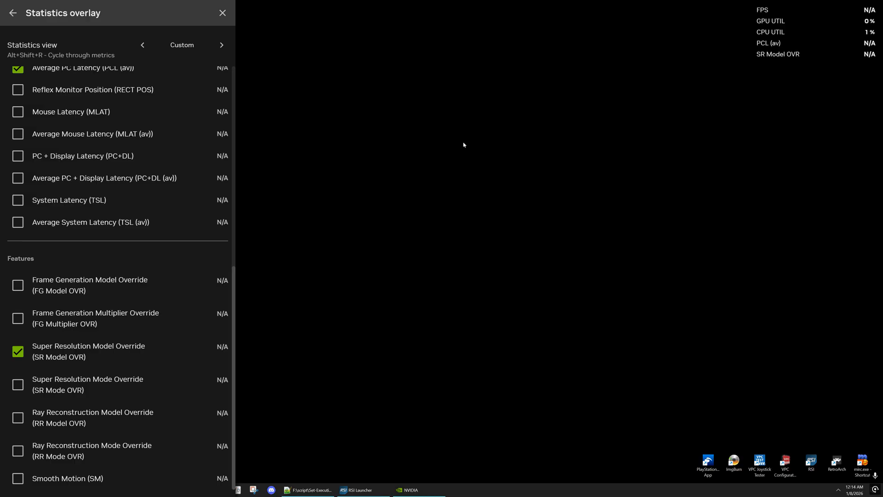
{"action": "mouse_move", "coordinate": [243, 122]}
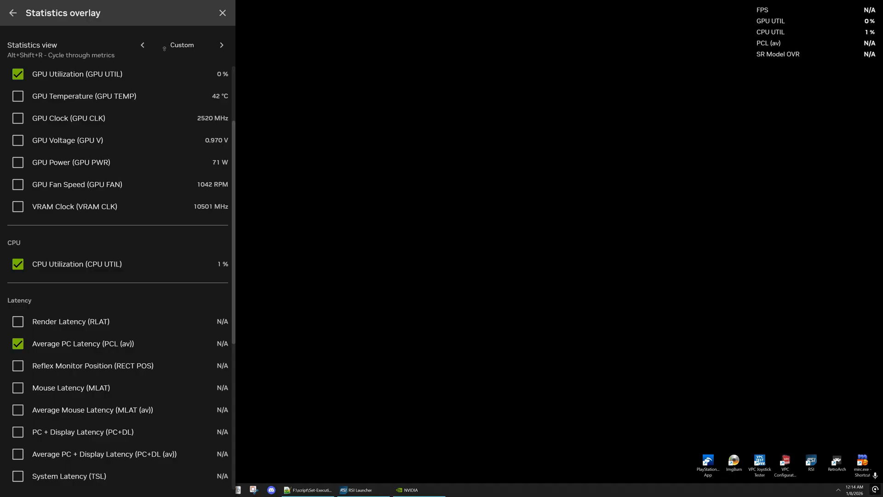
{"action": "mouse_move", "coordinate": [243, 141]}
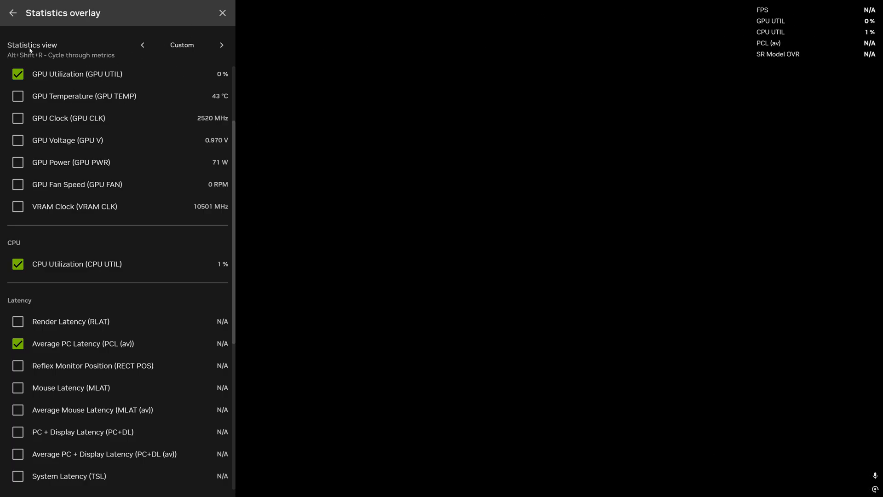
Review the heads up display layout and close the overlay with statistics on screen
{"action": "left_click", "coordinate": [11, 13]}
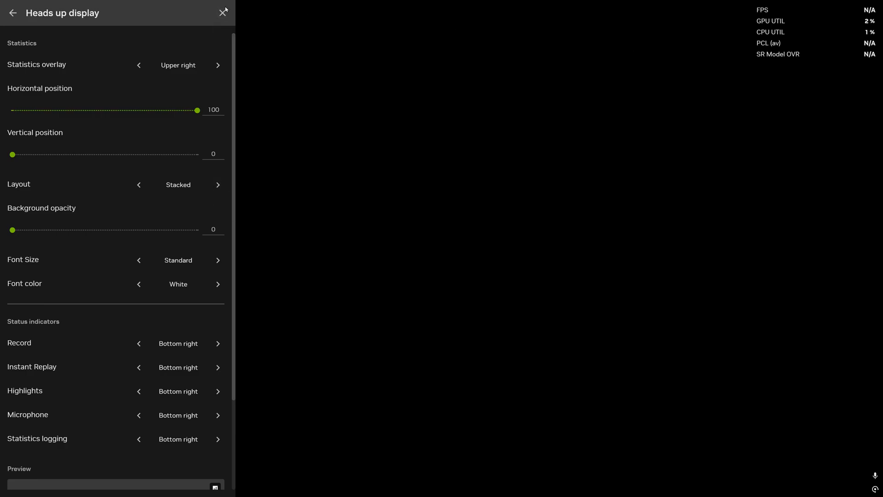
{"action": "left_click", "coordinate": [222, 12]}
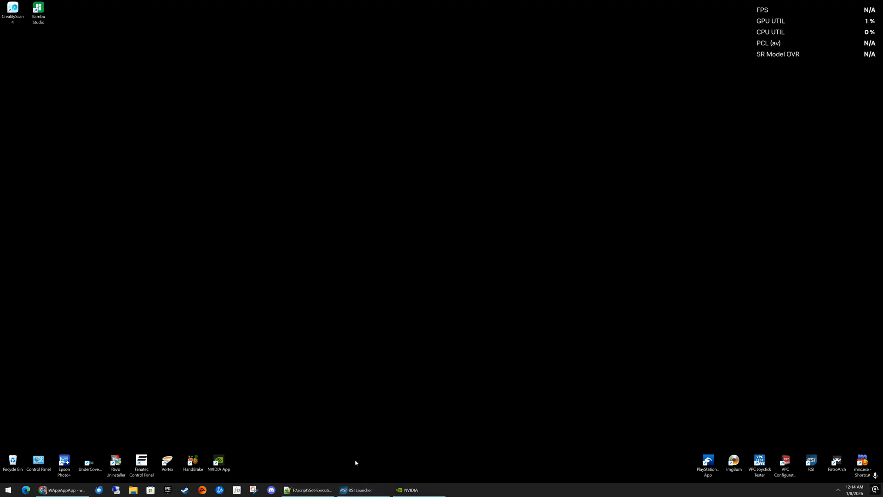
Switch the browser to the r/starcitizen DLSS 4.5 post with the script gist link
{"action": "left_click", "coordinate": [44, 489]}
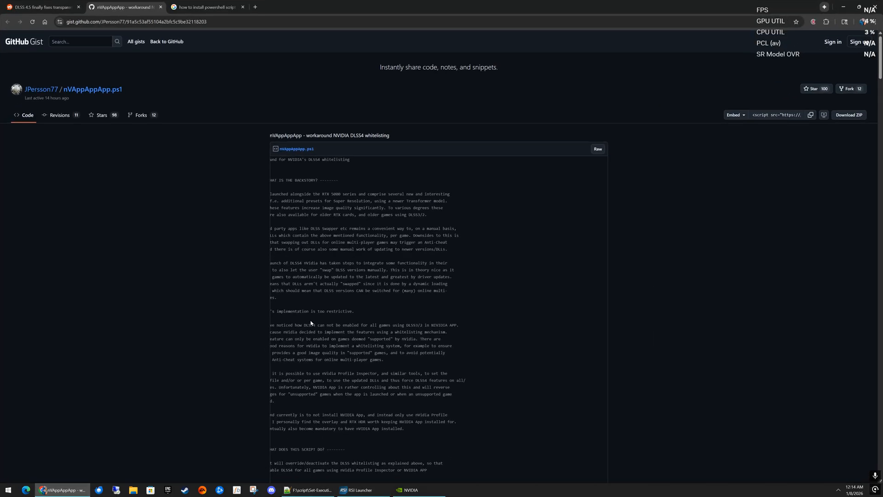
{"action": "left_click", "coordinate": [37, 8]}
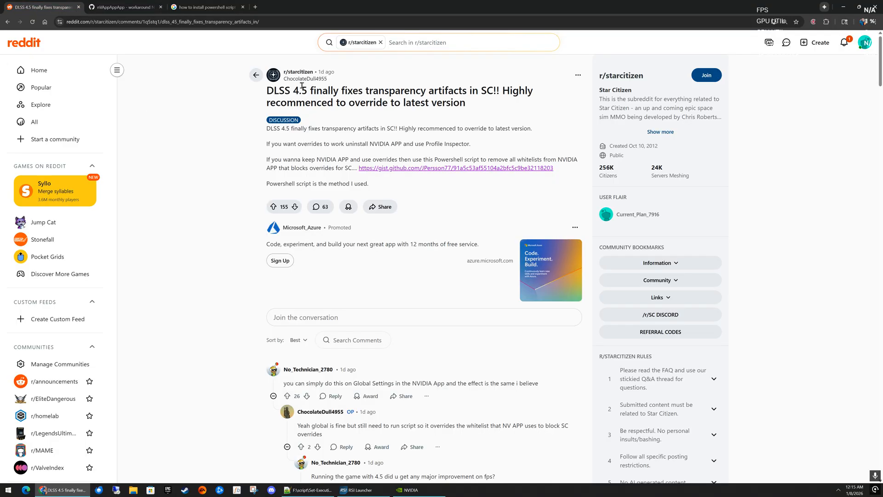
{"action": "mouse_move", "coordinate": [145, 89]}
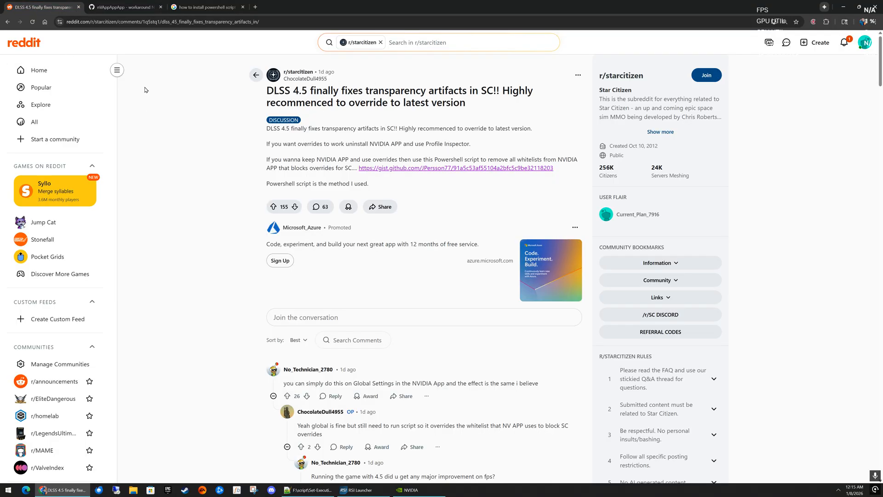
{"action": "mouse_move", "coordinate": [457, 175]}
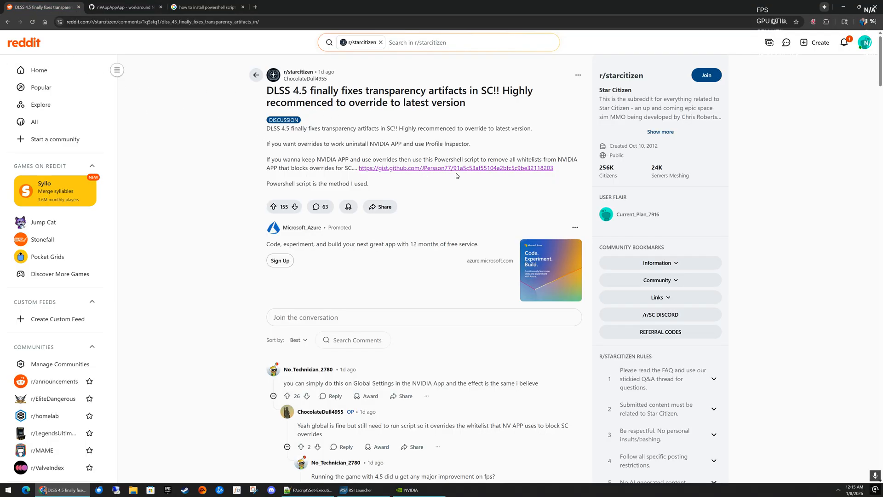
{"action": "mouse_move", "coordinate": [425, 171]}
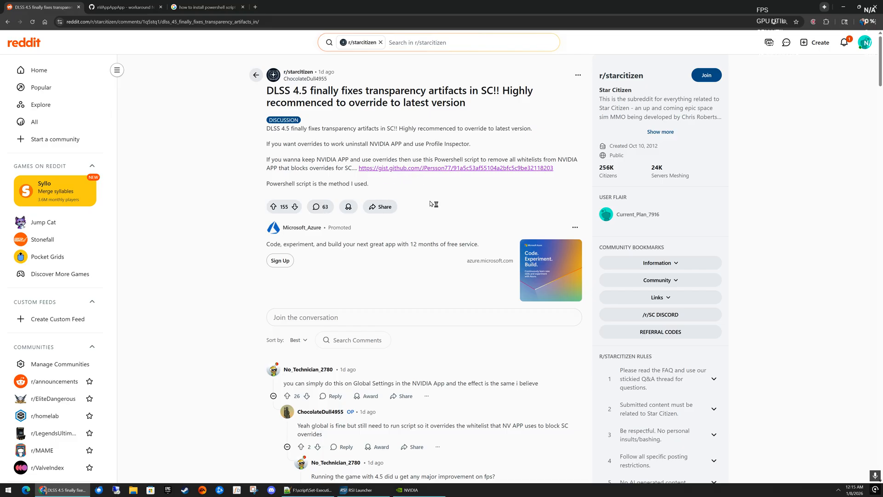
{"action": "mouse_move", "coordinate": [415, 212]}
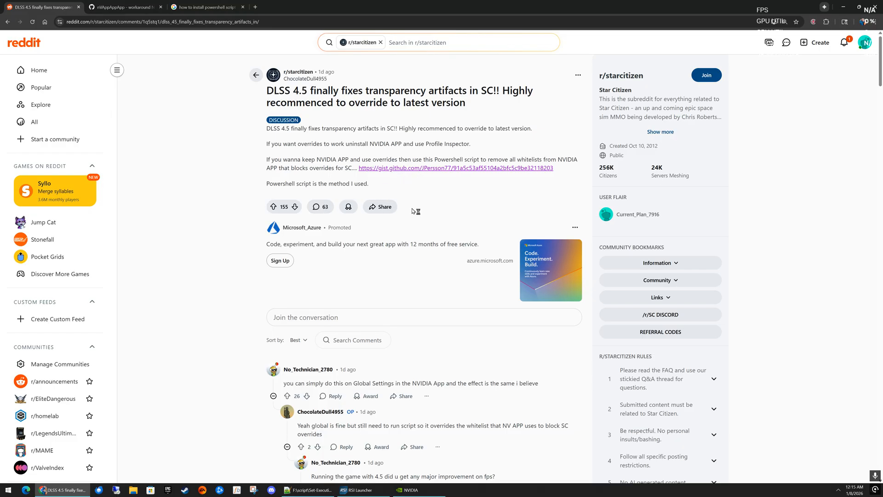
{"action": "mouse_move", "coordinate": [381, 183]}
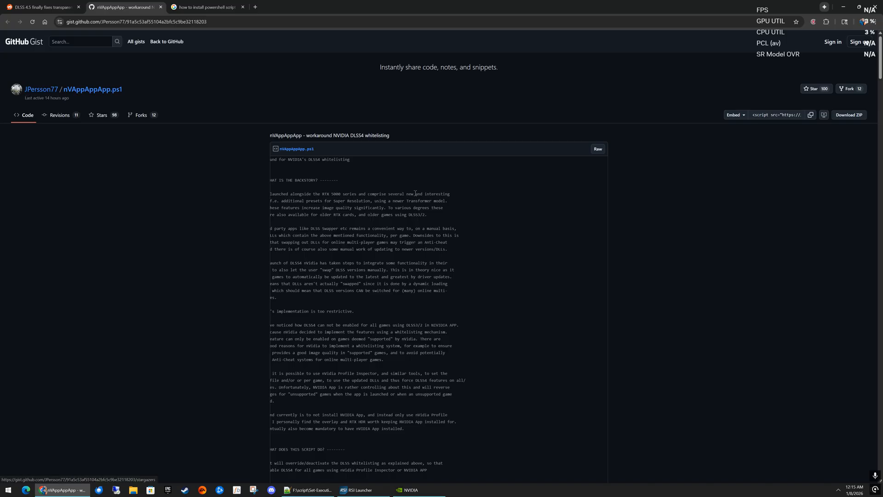
Scroll through the nVAppAppApp.ps1 gist description of the whitelisting workaround
{"action": "scroll", "scroll_direction": "down", "scroll_amount": 3}
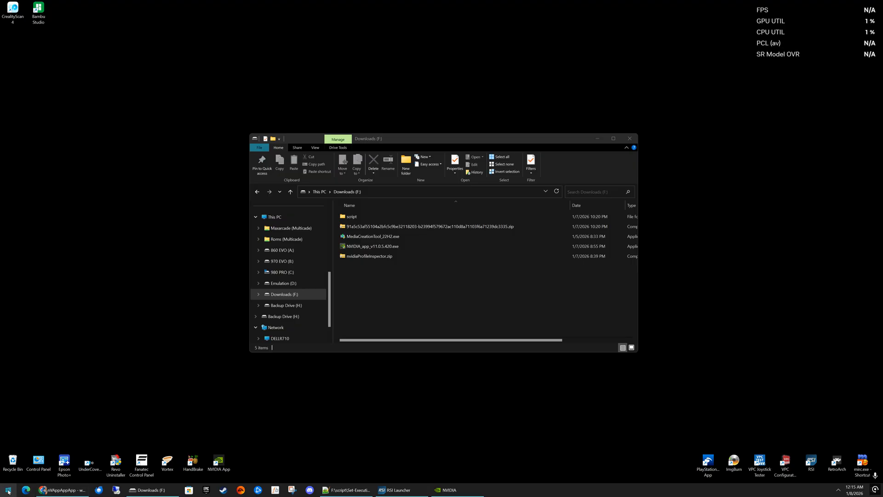
Launch Windows PowerShell as administrator from Start search 'power'
{"action": "left_click", "coordinate": [6, 490]}
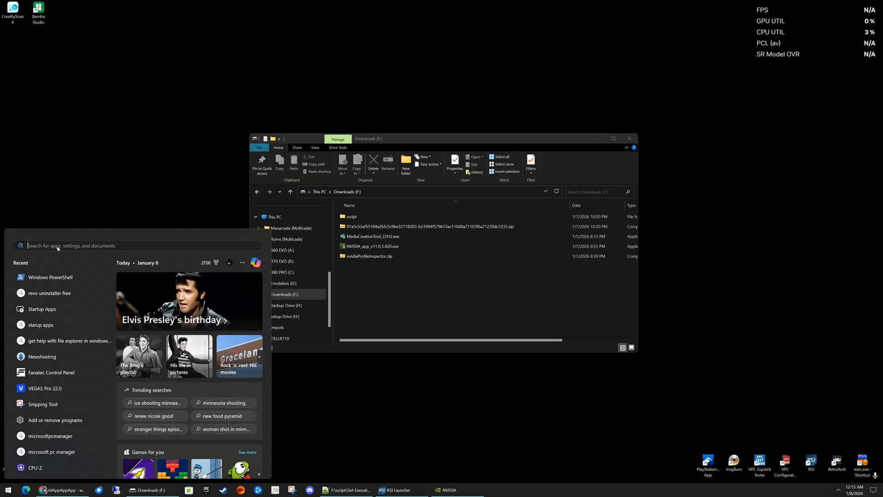
{"action": "type", "text": "power"}
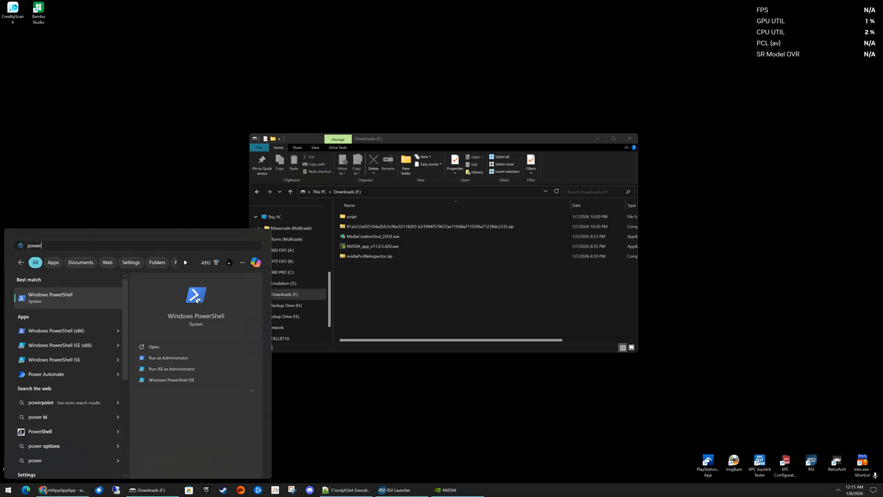
{"action": "left_click", "coordinate": [168, 357]}
{"action": "type", "text": "f:"}
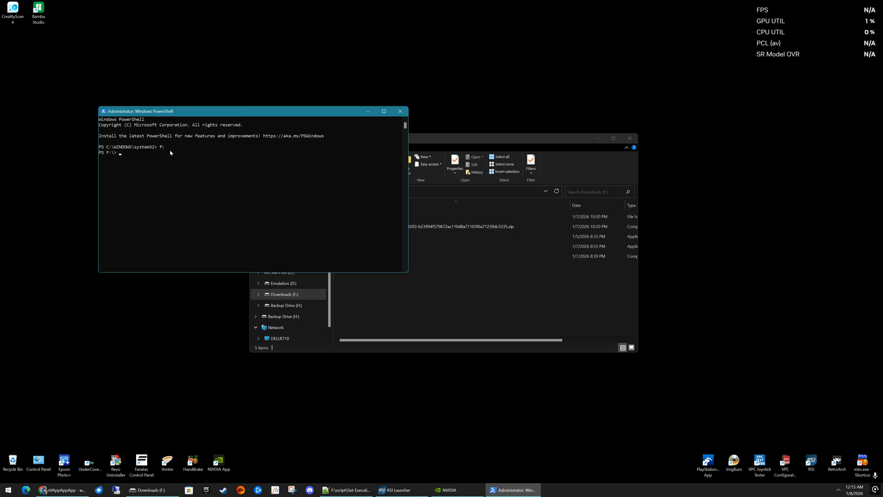
Move the console to drive F: and into the script folder (cd script)
{"action": "type", "text": "c"}
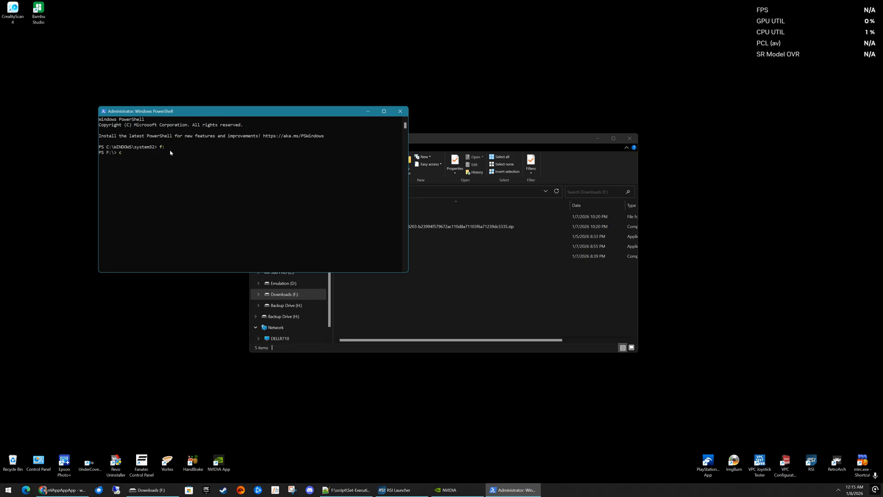
{"action": "type", "text": "d script"}
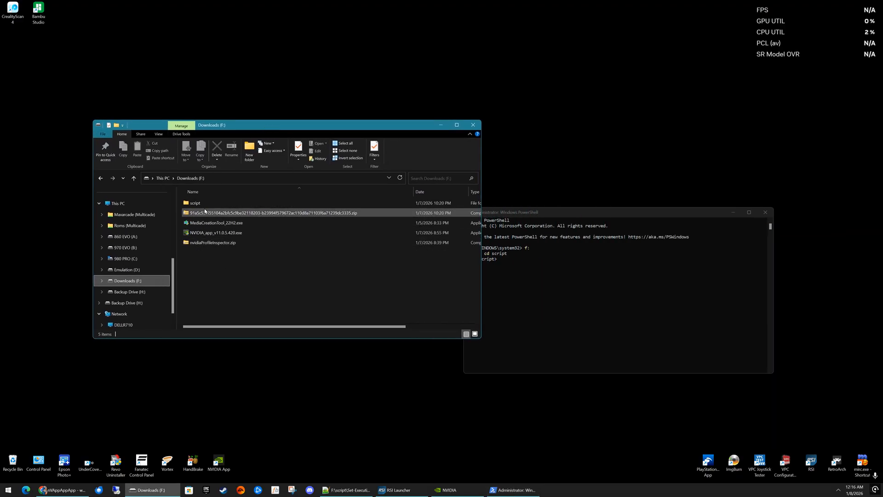
View the Set-ExecutionPolicy RemoteSigned.txt note in Notepad++, then return to the Google search tab
{"action": "double_click", "coordinate": [193, 203]}
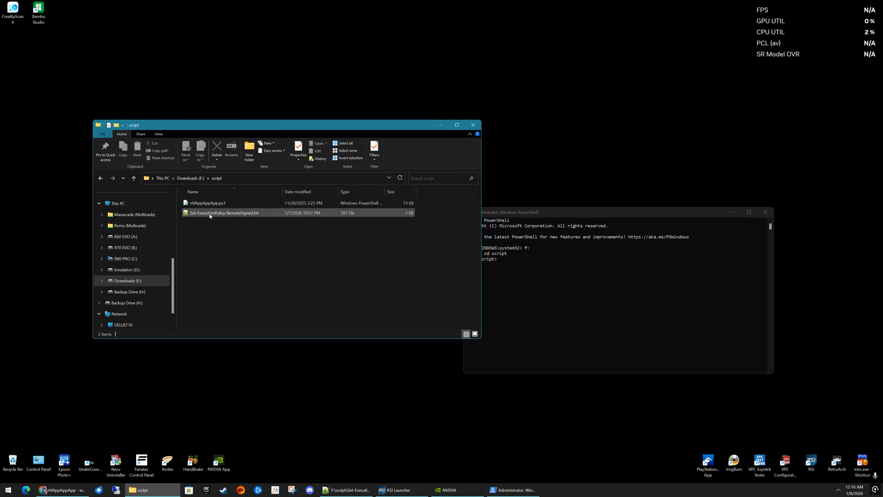
{"action": "double_click", "coordinate": [224, 212]}
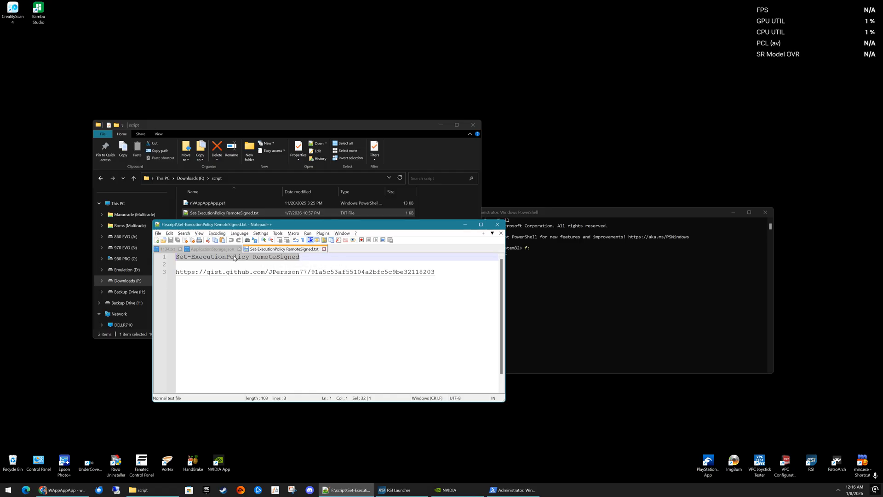
{"action": "left_click", "coordinate": [304, 272]}
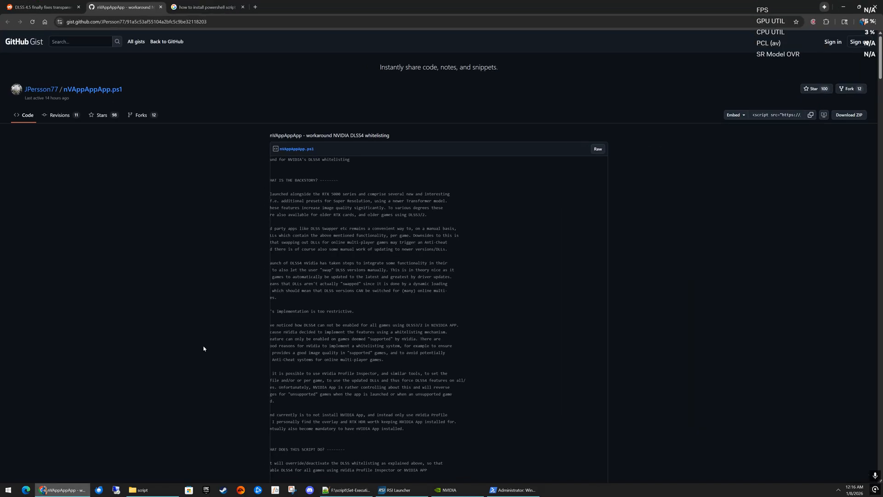
{"action": "left_click", "coordinate": [209, 7]}
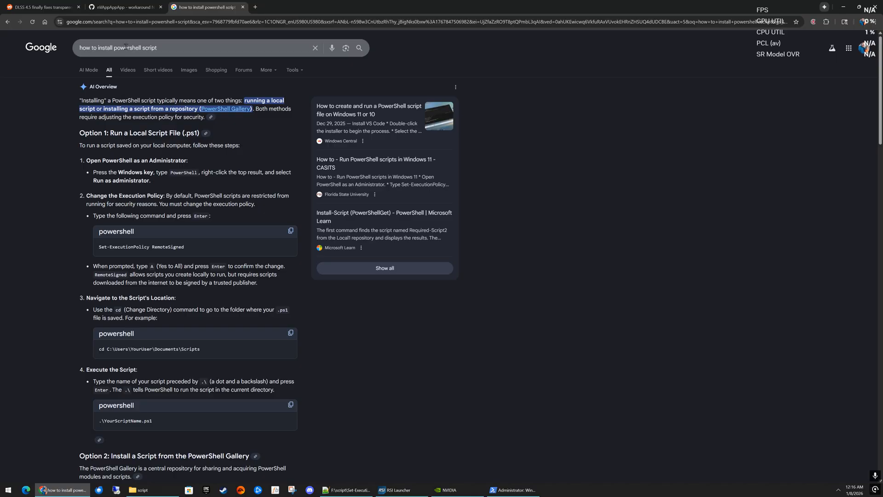
{"action": "scroll", "scroll_direction": "down", "scroll_amount": 3}
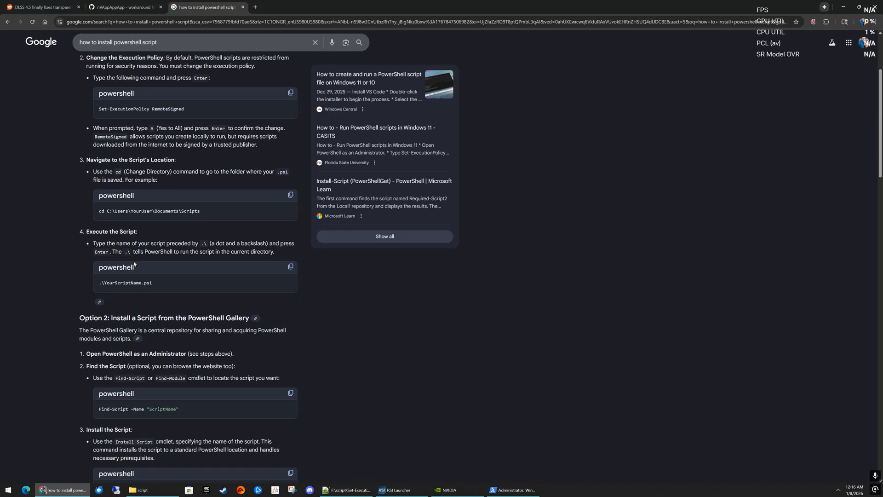
{"action": "scroll", "scroll_direction": "down", "scroll_amount": 3}
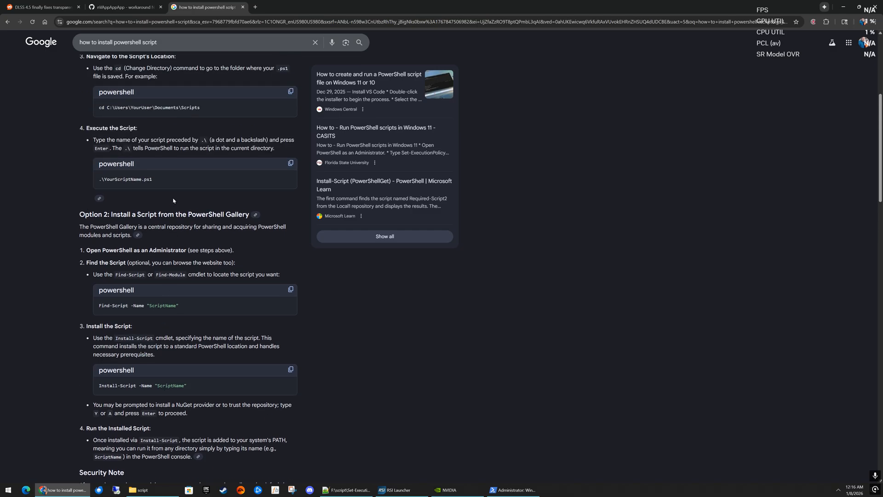
{"action": "mouse_move", "coordinate": [139, 260]}
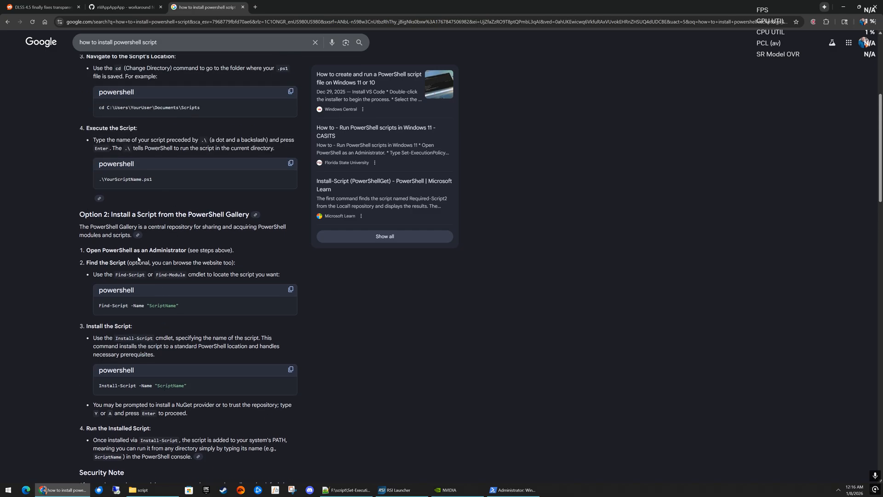
{"action": "scroll", "scroll_direction": "up", "scroll_amount": 3}
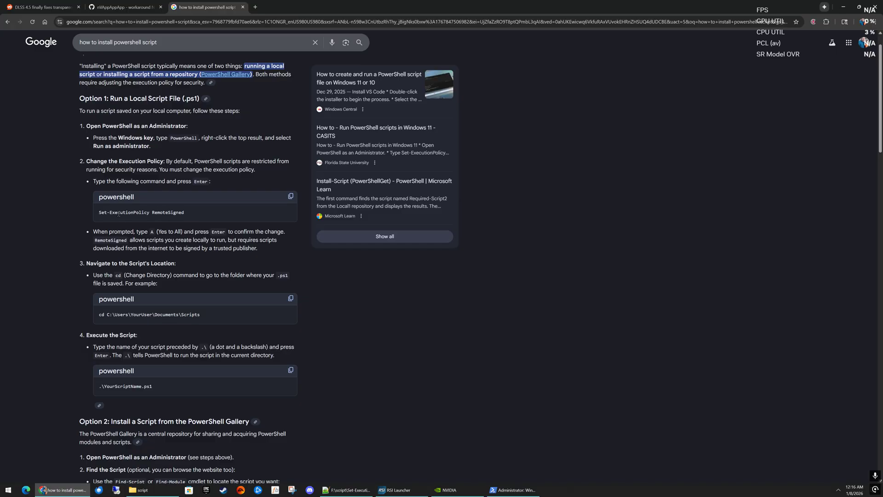
{"action": "mouse_move", "coordinate": [161, 220]}
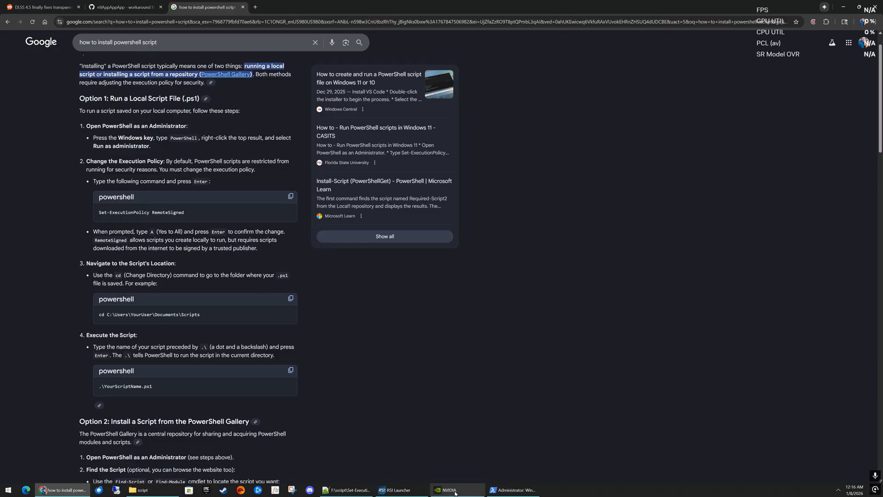
Run Set-ExecutionPolicy RemoteSigned in PowerShell and answer A for Yes to All
{"action": "left_click", "coordinate": [348, 490]}
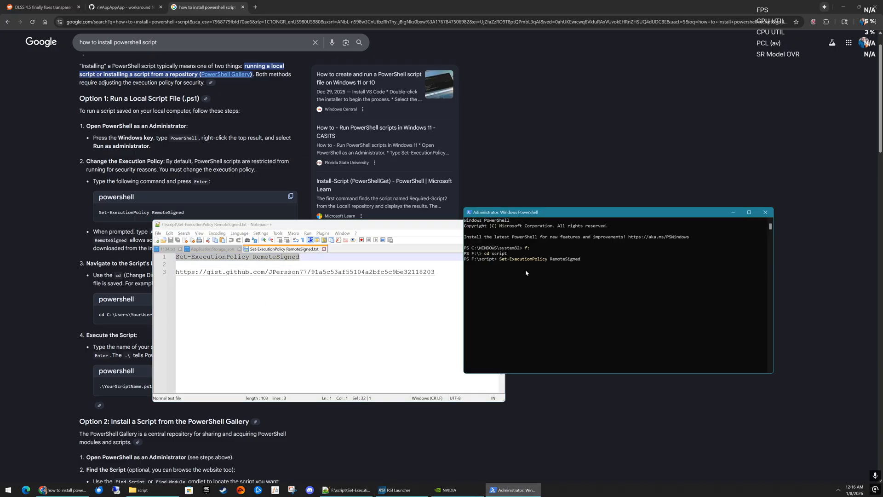
{"action": "key", "text": "Enter"}
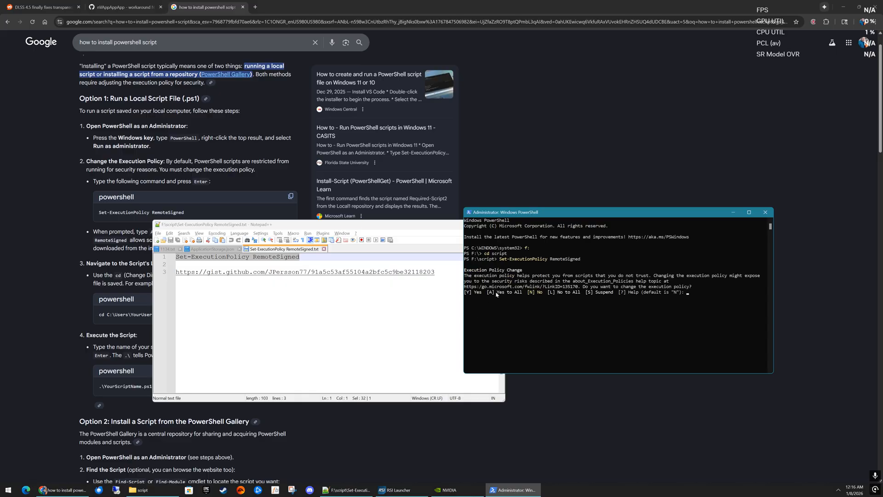
{"action": "type", "text": "a"}
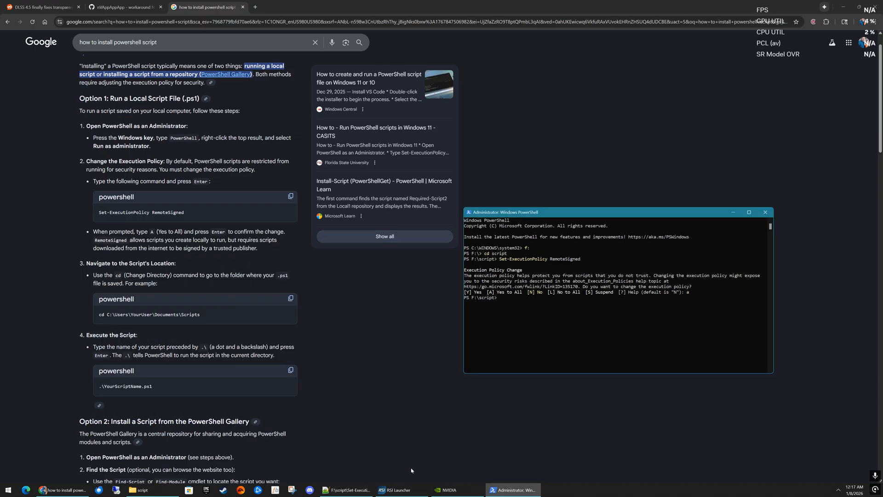
Run .\nVAppAppApp.ps1 in the admin console so its whitelisting workaround menu appears
{"action": "left_click", "coordinate": [141, 489]}
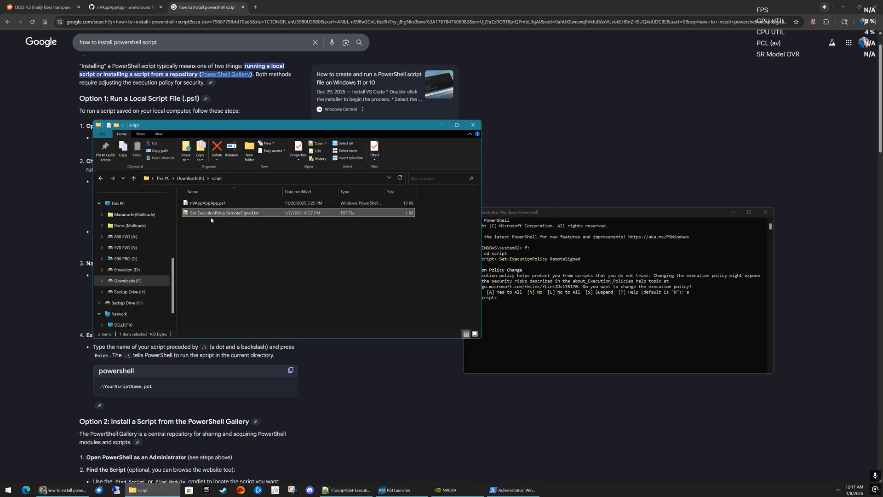
{"action": "left_click", "coordinate": [211, 202]}
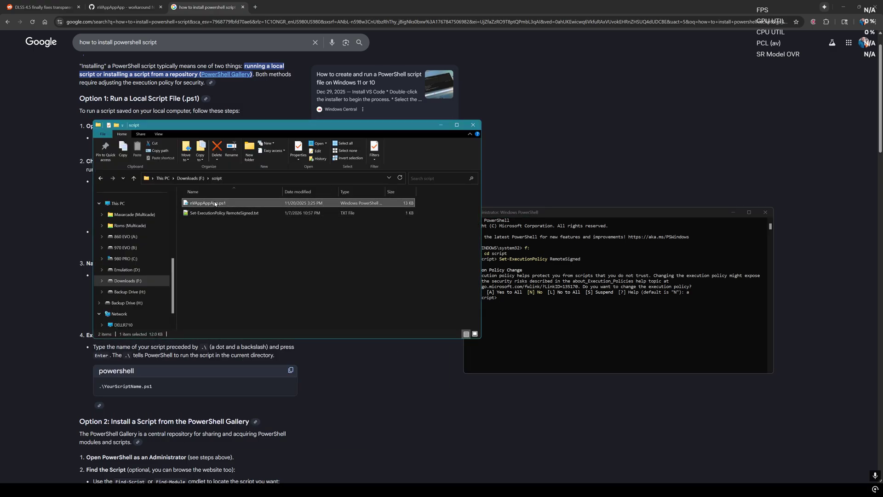
{"action": "double_click", "coordinate": [206, 202]}
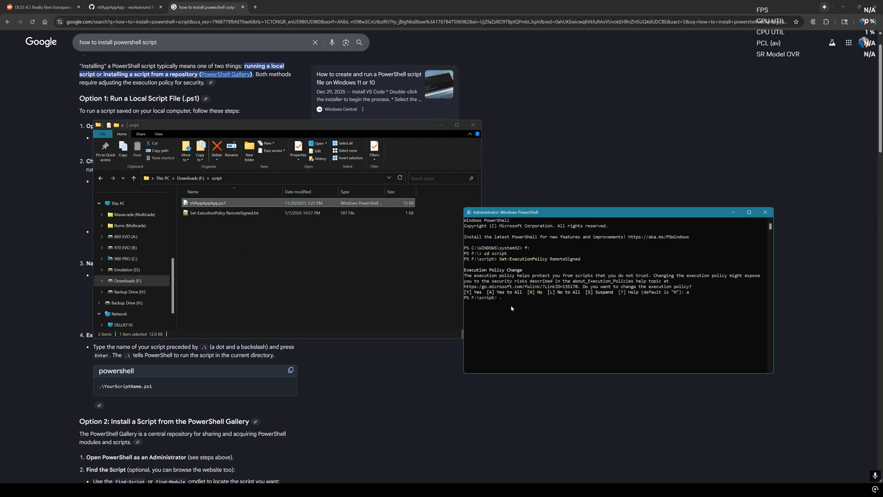
{"action": "type", "text": ".\\nVAppApp.ps1"}
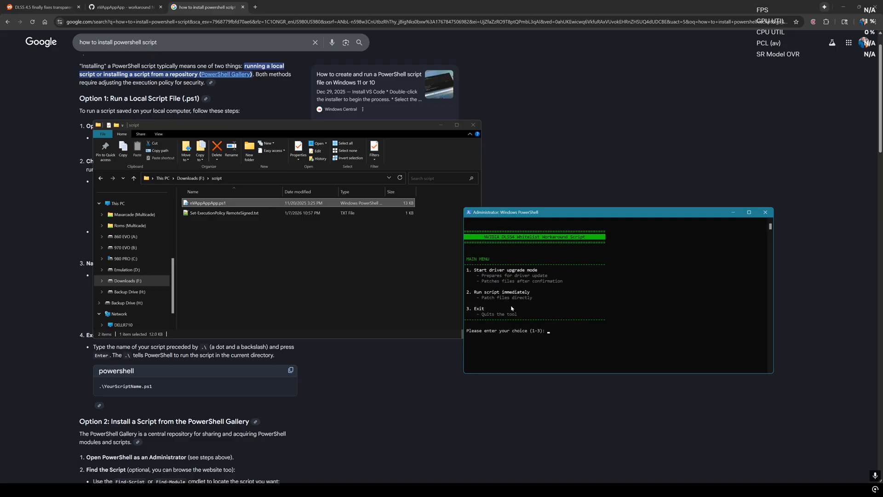
{"action": "mouse_move", "coordinate": [555, 278]}
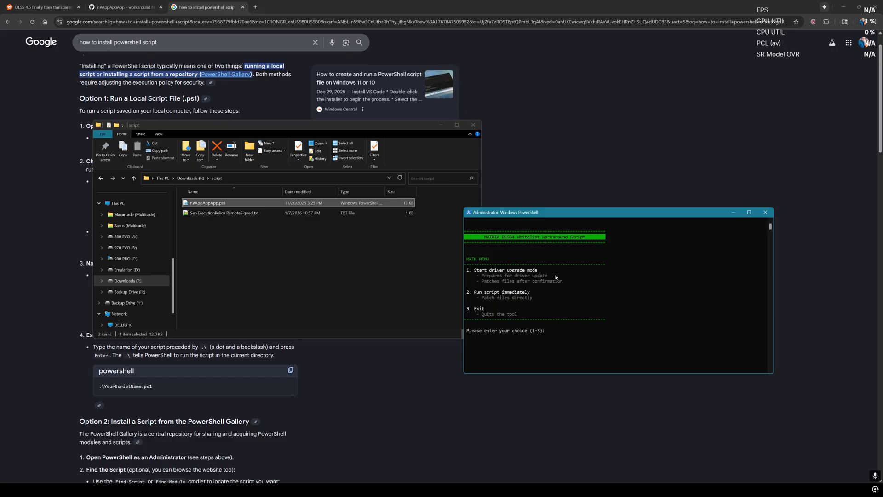
{"action": "mouse_move", "coordinate": [496, 300]}
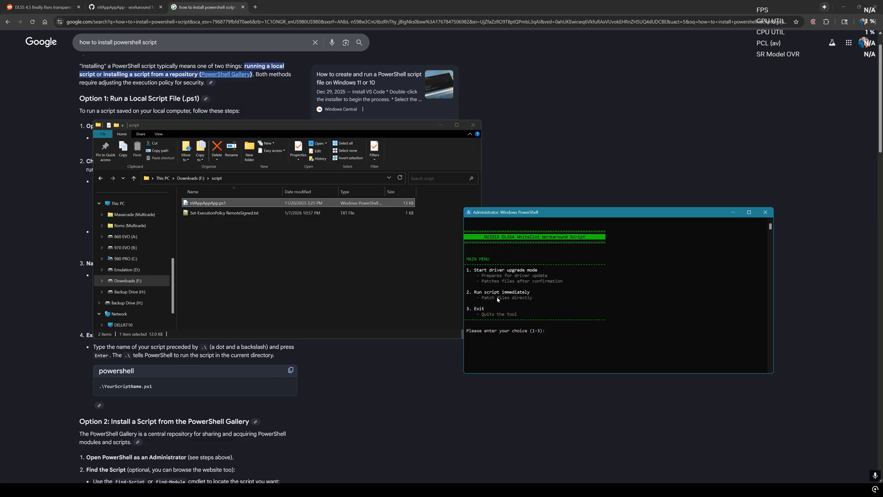
{"action": "mouse_move", "coordinate": [504, 300]}
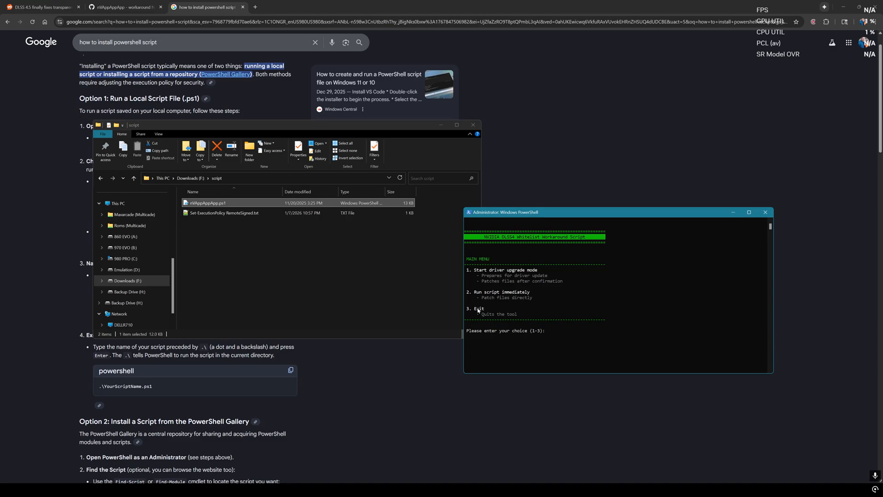
{"action": "mouse_move", "coordinate": [466, 248]}
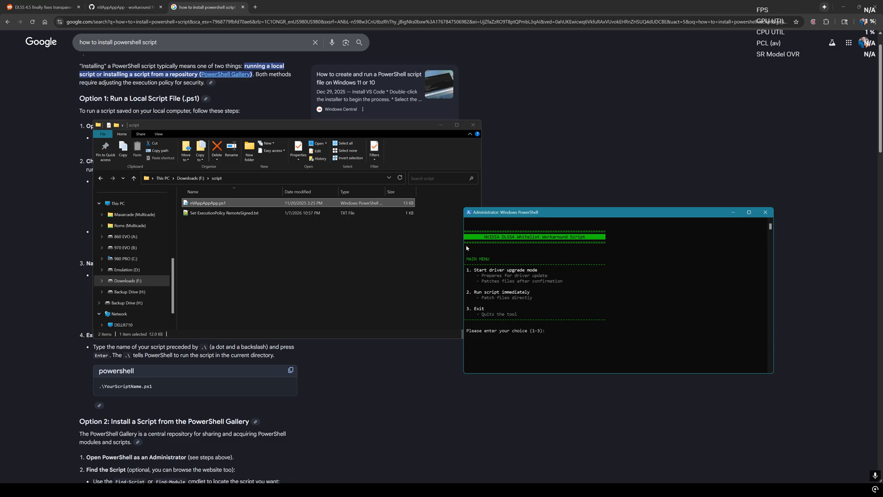
{"action": "mouse_move", "coordinate": [765, 211]}
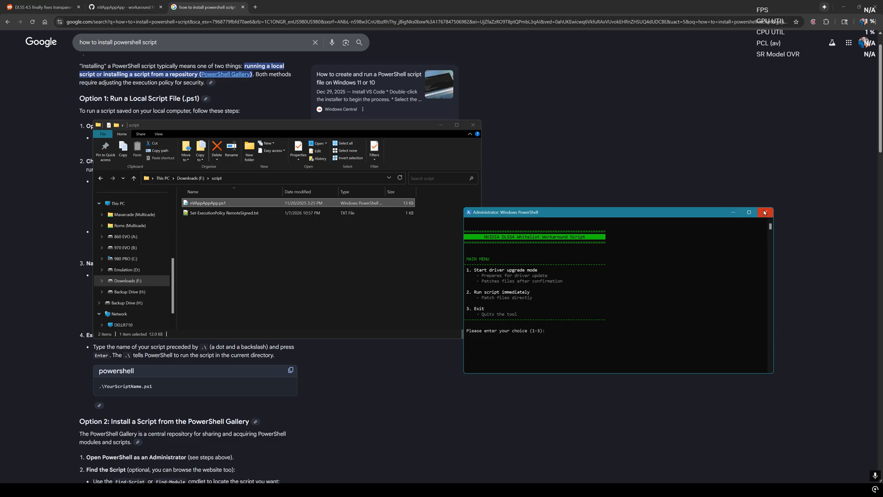
Leave the finished script and reach NVIDIA App's per-program Graphics settings for Star Citizen
{"action": "left_click", "coordinate": [765, 213]}
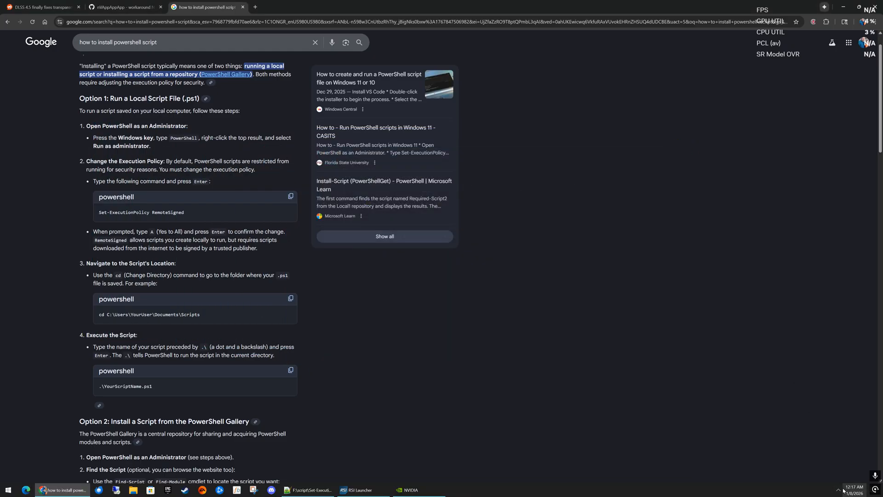
{"action": "left_click", "coordinate": [411, 490]}
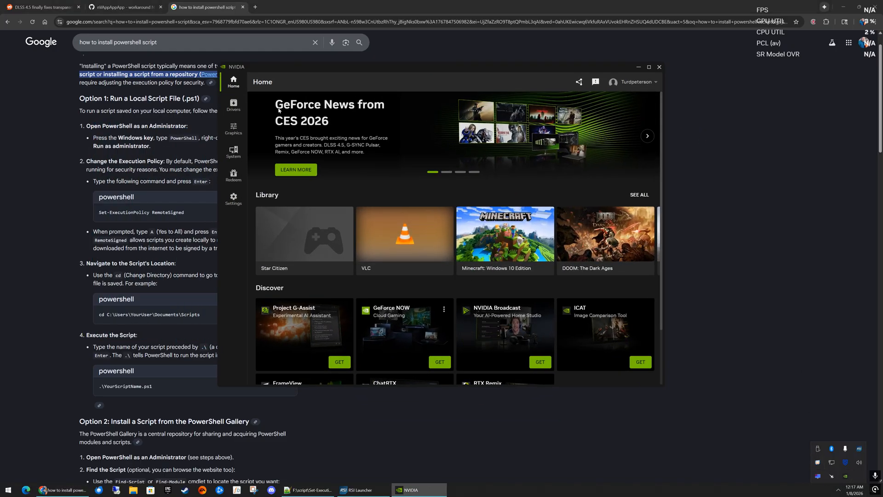
{"action": "left_click", "coordinate": [234, 106]}
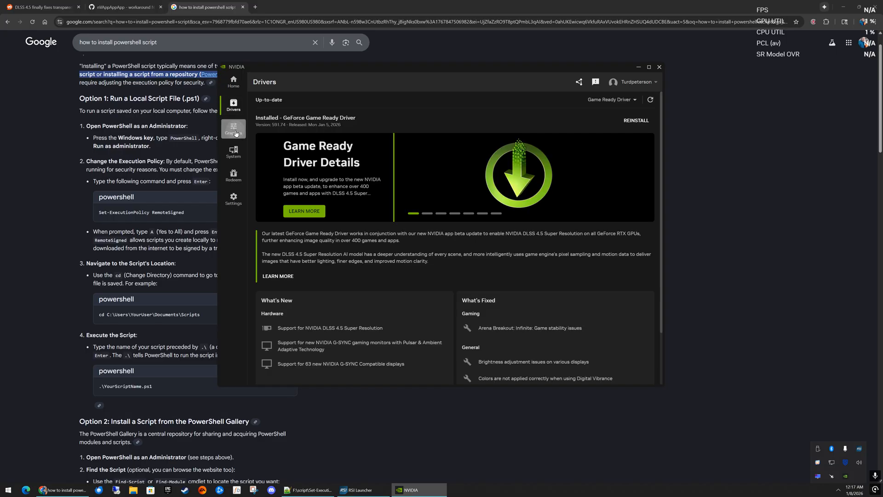
{"action": "left_click", "coordinate": [233, 128]}
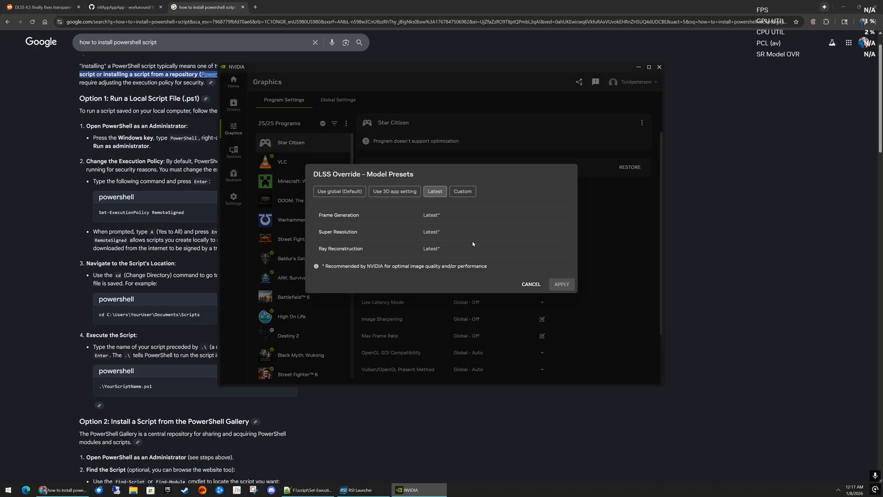
{"action": "mouse_move", "coordinate": [420, 248]}
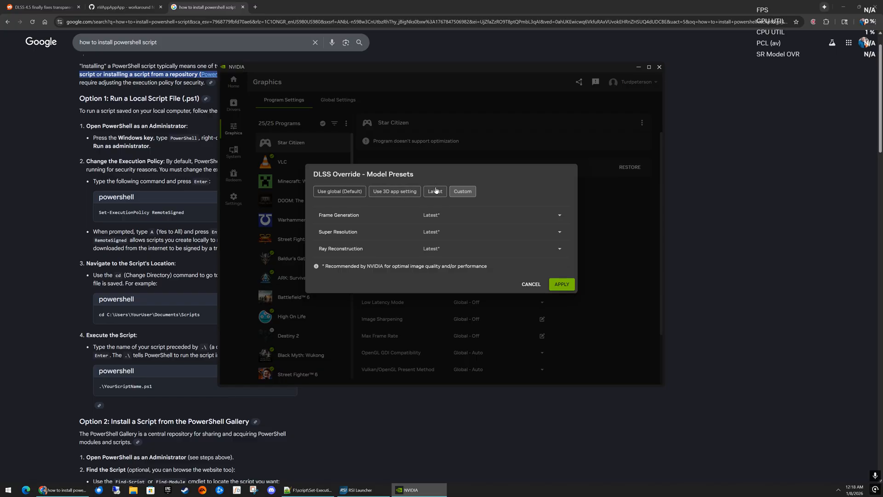
Review the DLSS Model Presets override at Latest and cancel without changes
{"action": "left_click", "coordinate": [434, 191]}
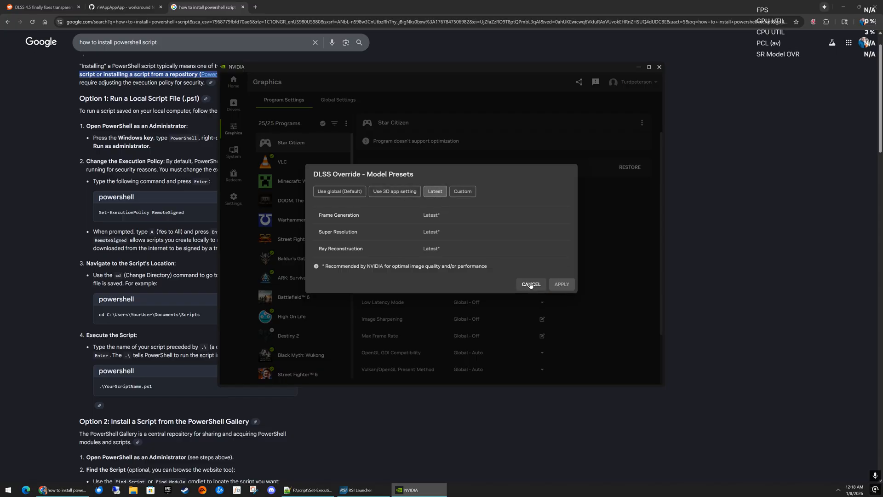
{"action": "left_click", "coordinate": [531, 284]}
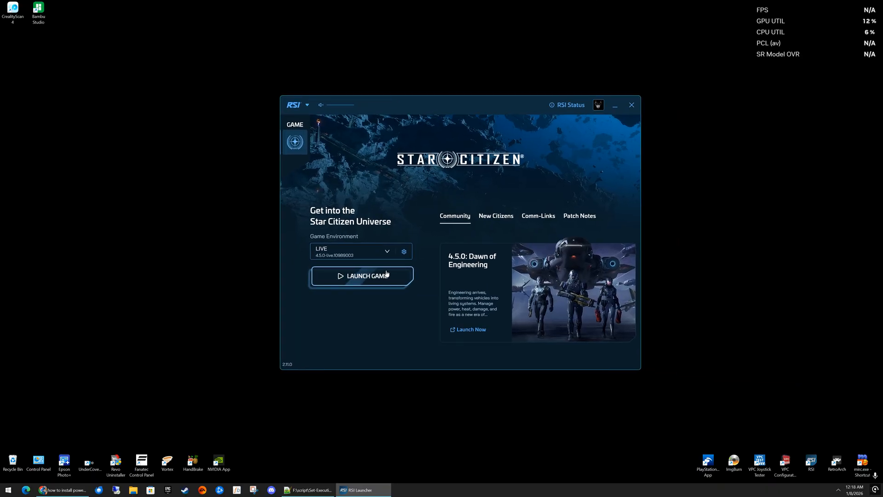
Launch Star Citizen from the RSI Launcher
{"action": "left_click", "coordinate": [362, 276]}
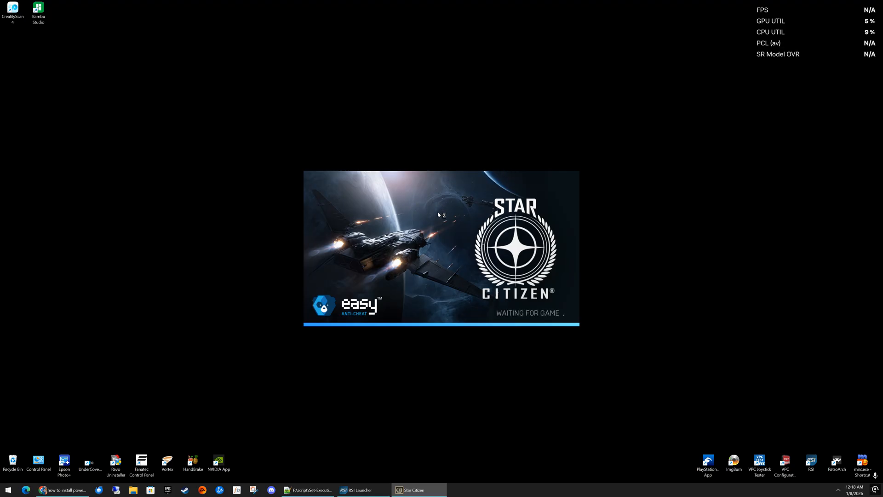
{"action": "mouse_move", "coordinate": [453, 205]}
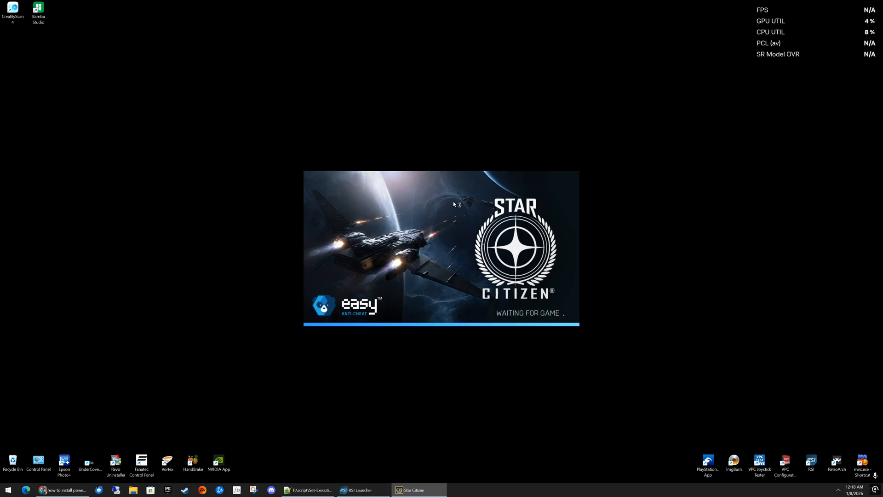
{"action": "mouse_move", "coordinate": [799, 64]}
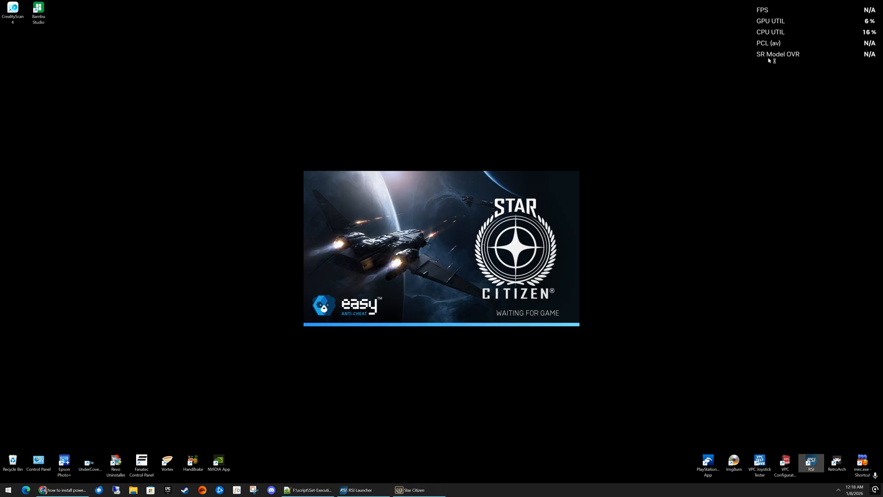
{"action": "mouse_move", "coordinate": [515, 153]}
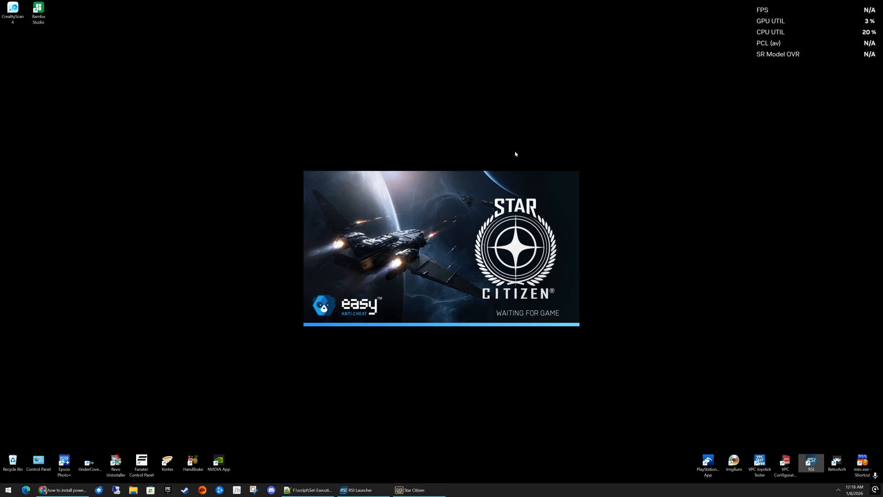
{"action": "mouse_move", "coordinate": [471, 173]}
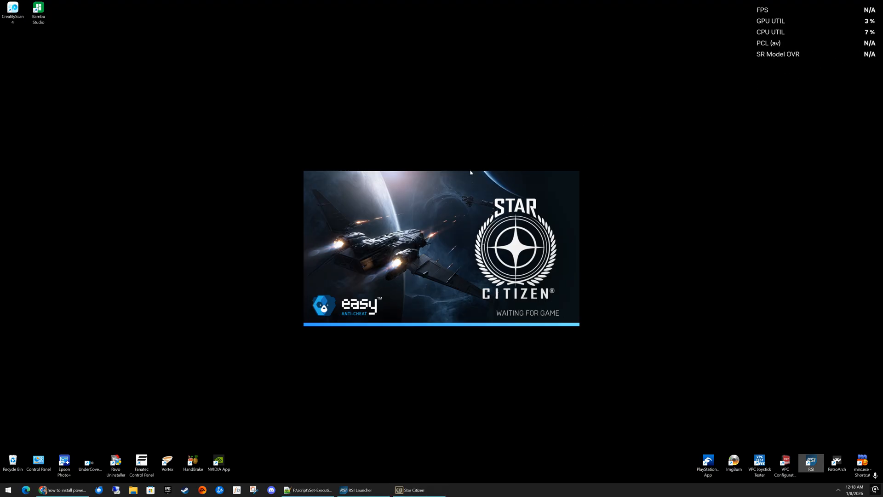
{"action": "mouse_move", "coordinate": [385, 306]}
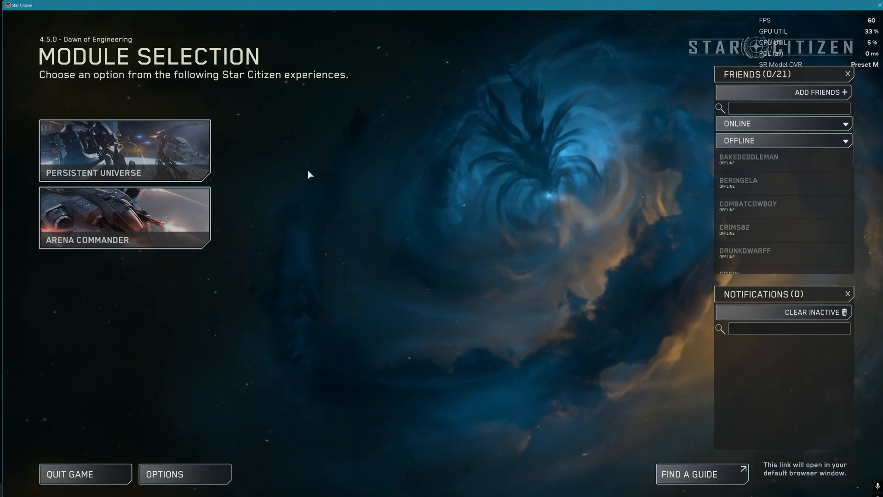
{"action": "mouse_move", "coordinate": [127, 221]}
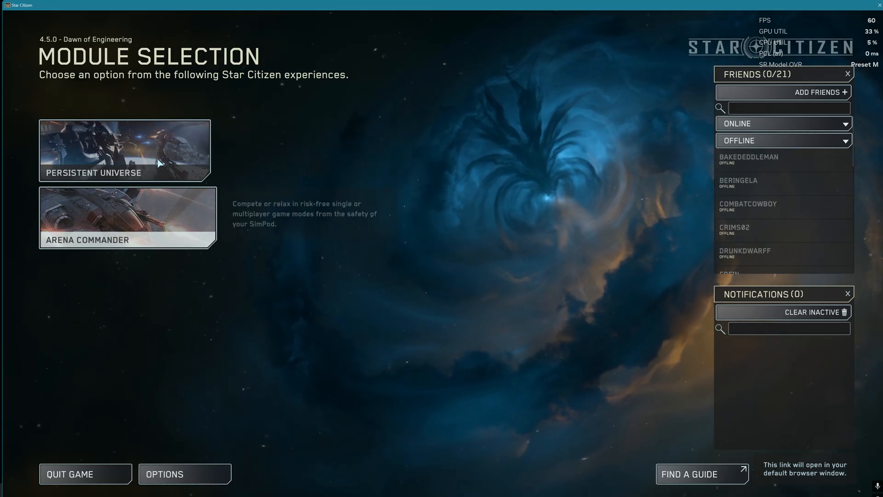
Choose the Persistent Universe module and enter the Star Citizen universe server queue
{"action": "left_click", "coordinate": [125, 152]}
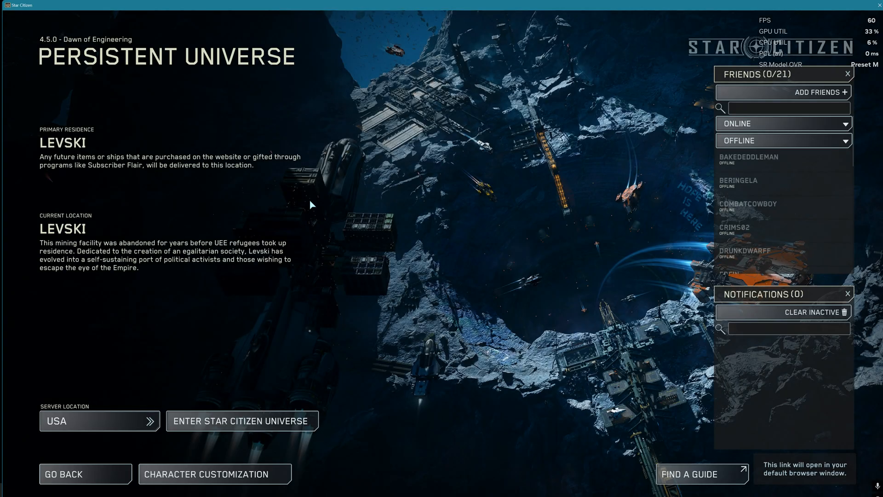
{"action": "left_click", "coordinate": [241, 420]}
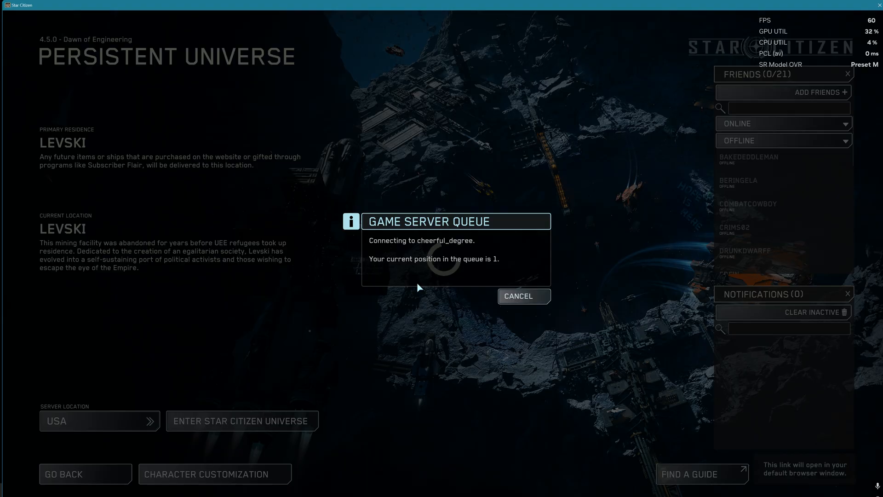
{"action": "mouse_move", "coordinate": [875, 72]}
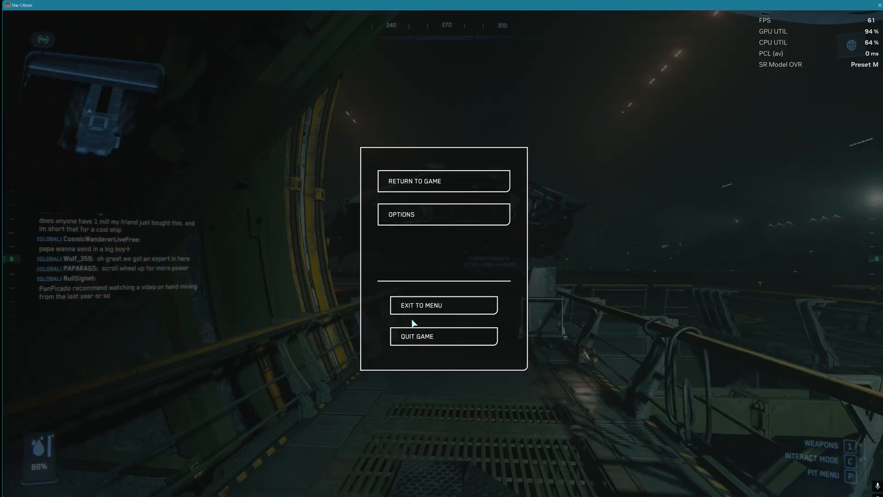
Show the in-game Graphics options with Vulkan and NVidia DLSS Quality upscaling
{"action": "left_click", "coordinate": [445, 214]}
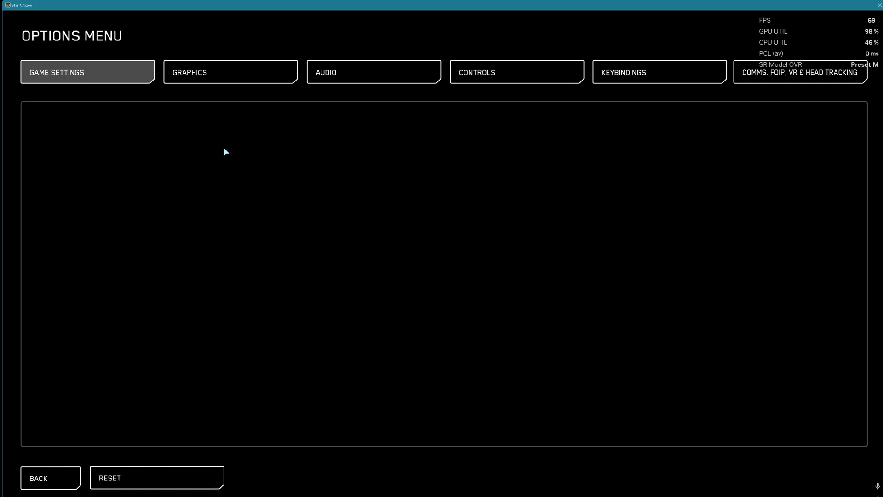
{"action": "left_click", "coordinate": [230, 72]}
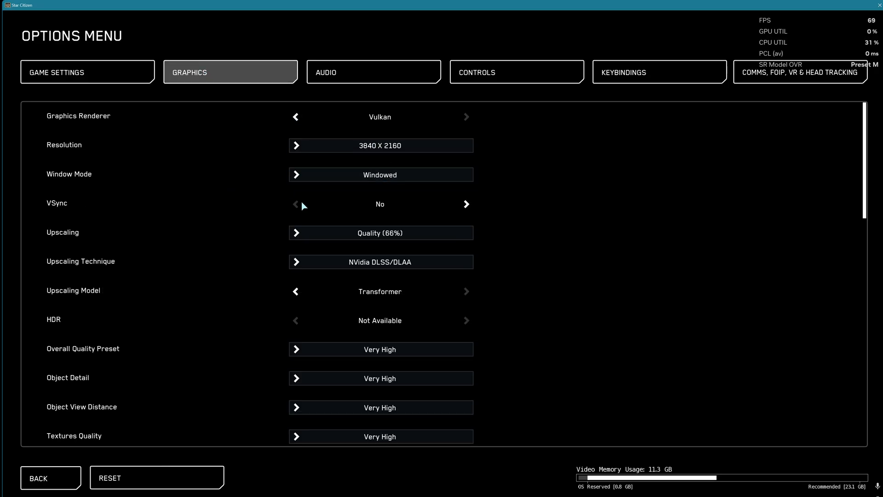
{"action": "mouse_move", "coordinate": [374, 297]}
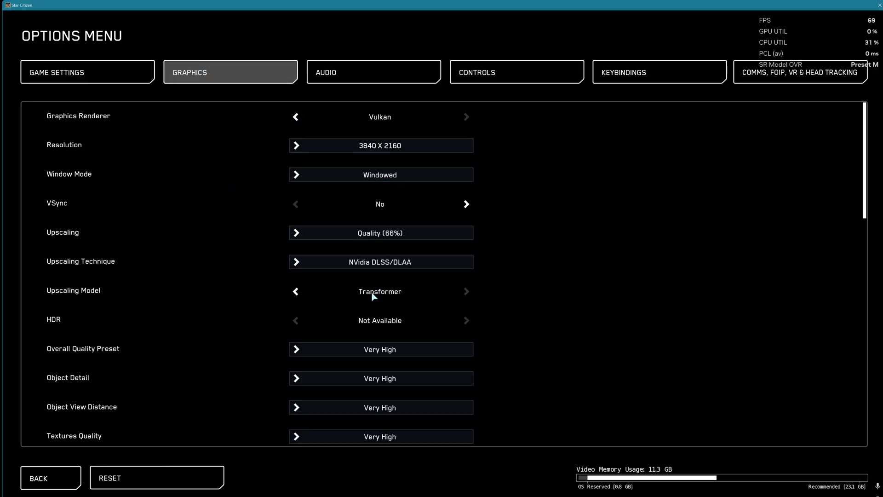
{"action": "mouse_move", "coordinate": [320, 250]}
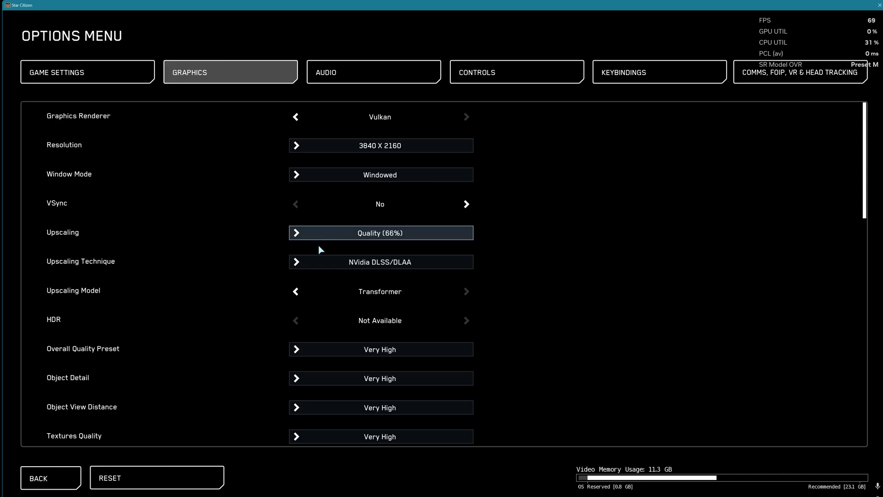
{"action": "mouse_move", "coordinate": [366, 203]}
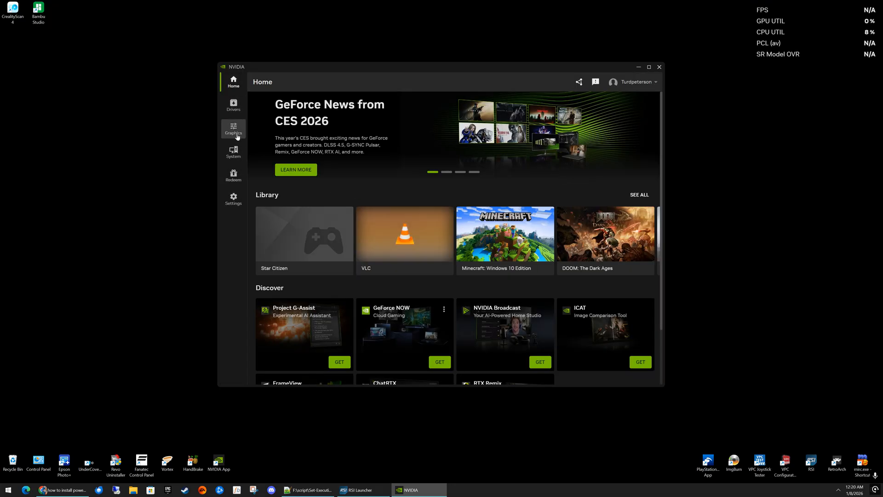
Start adding a program to the NVIDIA App Graphics list via the ⋮ menu
{"action": "left_click", "coordinate": [234, 128]}
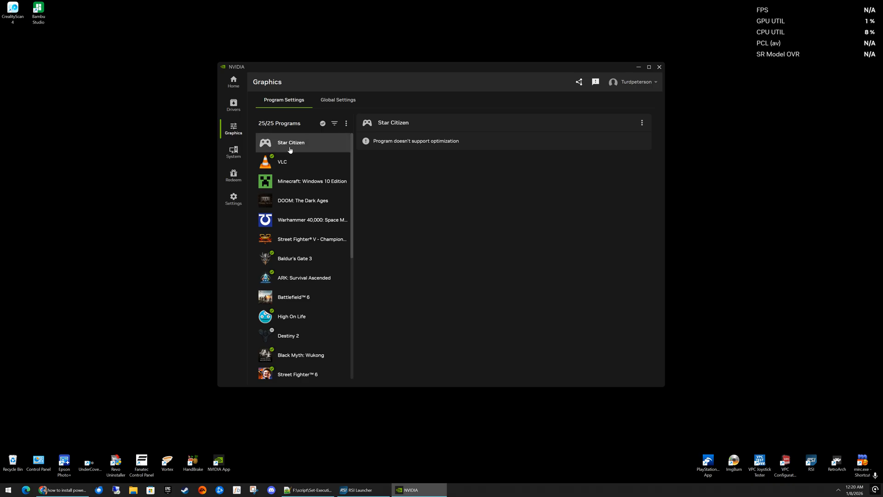
{"action": "left_click", "coordinate": [346, 123]}
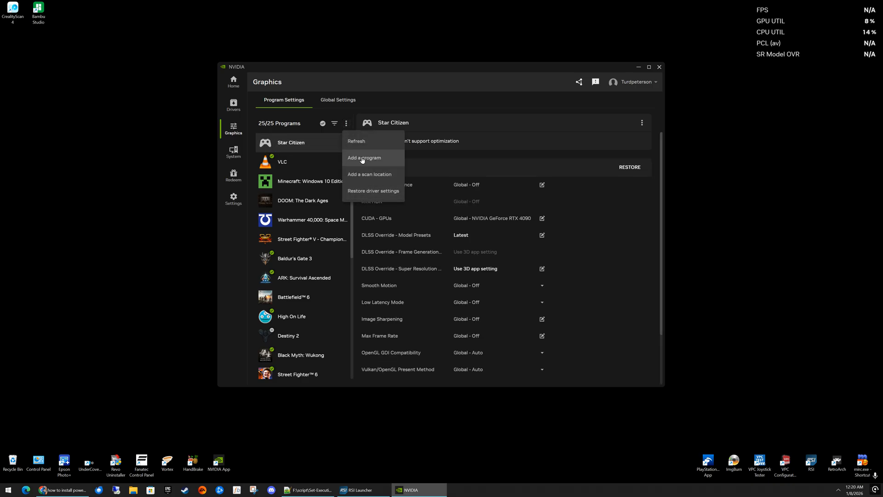
{"action": "left_click", "coordinate": [364, 159]}
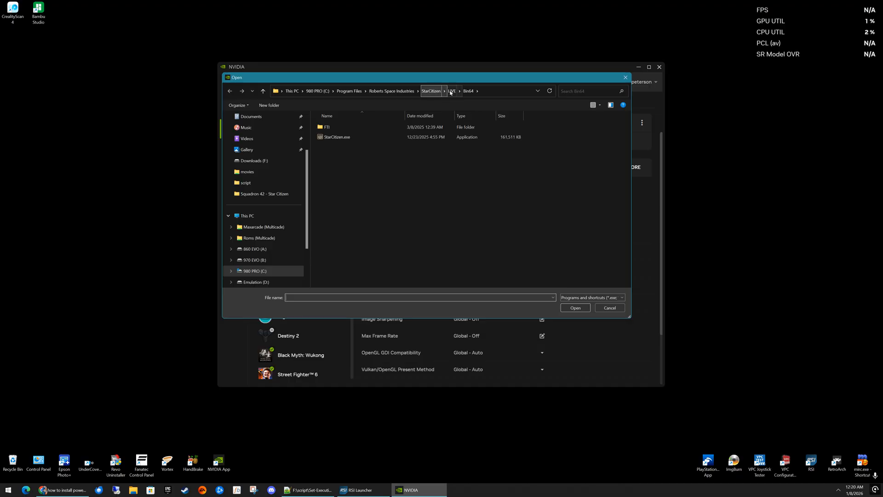
Browse to StarCitizen.exe in LIVE\Bin64, then cancel back to Star Citizen's driver settings
{"action": "left_click", "coordinate": [339, 137]}
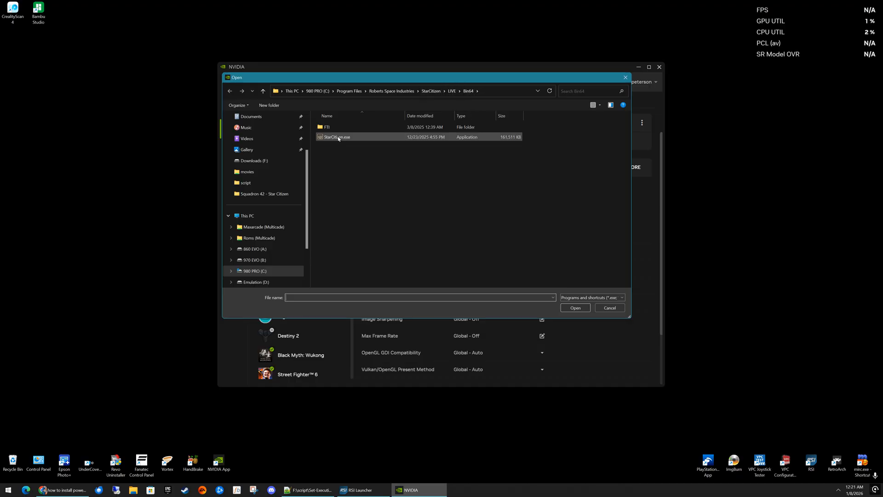
{"action": "left_click", "coordinate": [621, 297]}
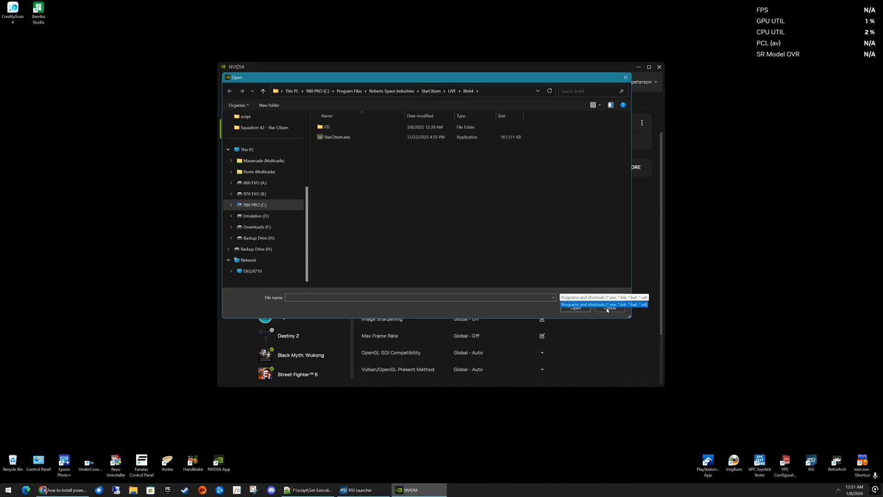
{"action": "left_click", "coordinate": [610, 308]}
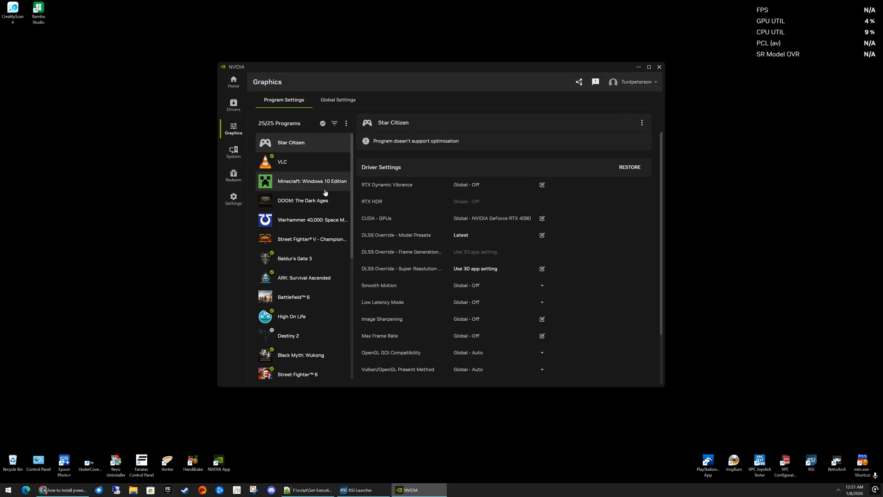
{"action": "mouse_move", "coordinate": [460, 238]}
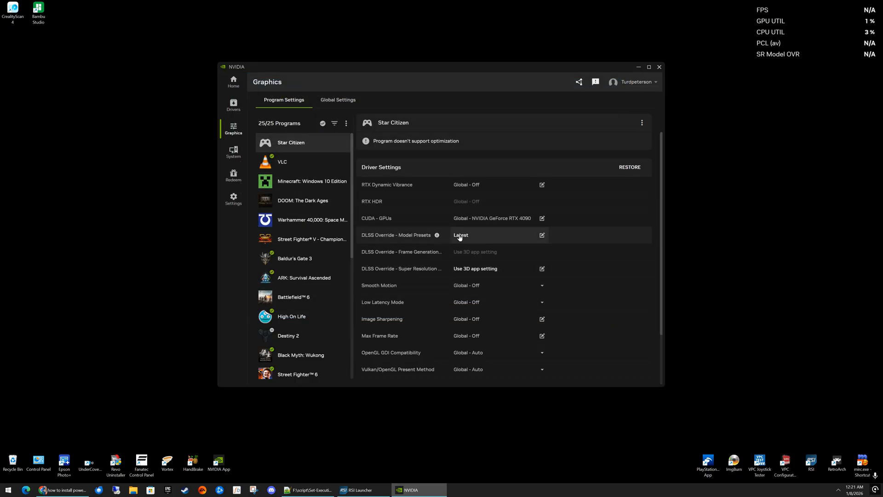